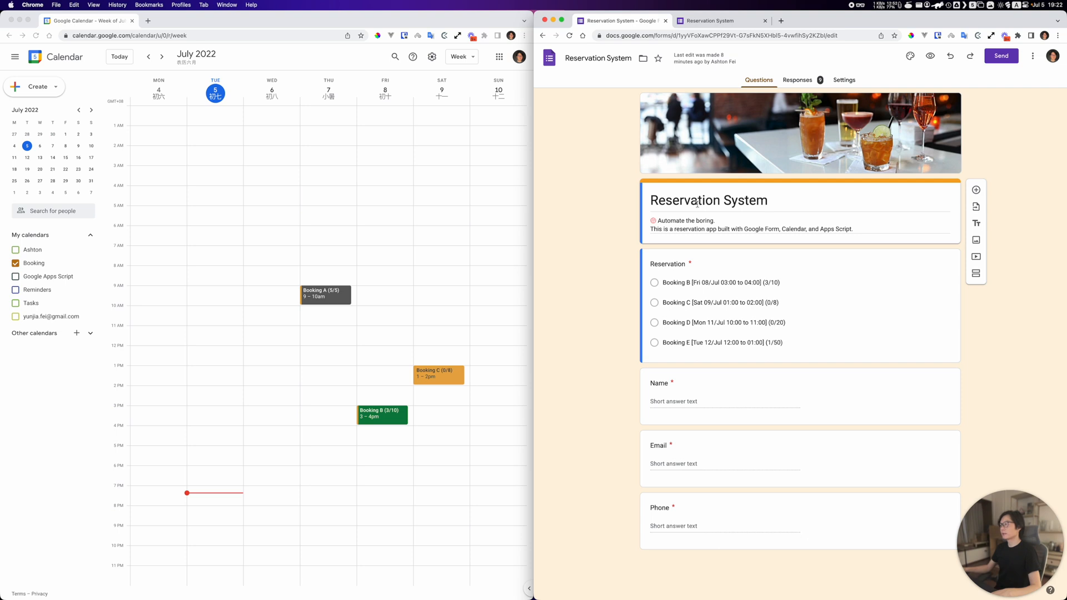
mouse_move(589, 220)
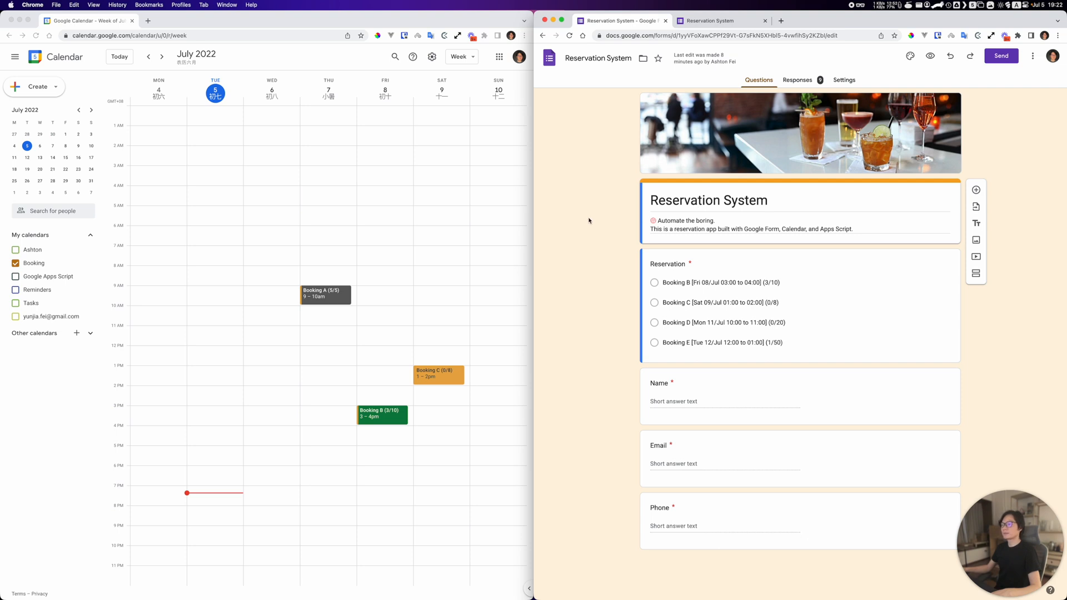
mouse_move(611, 125)
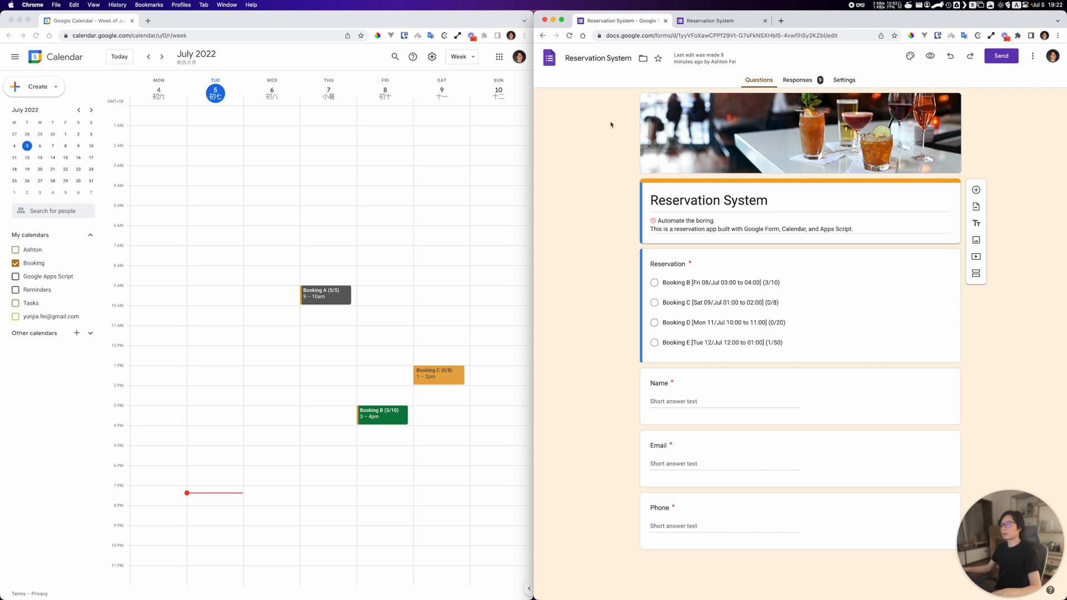
mouse_move(436, 263)
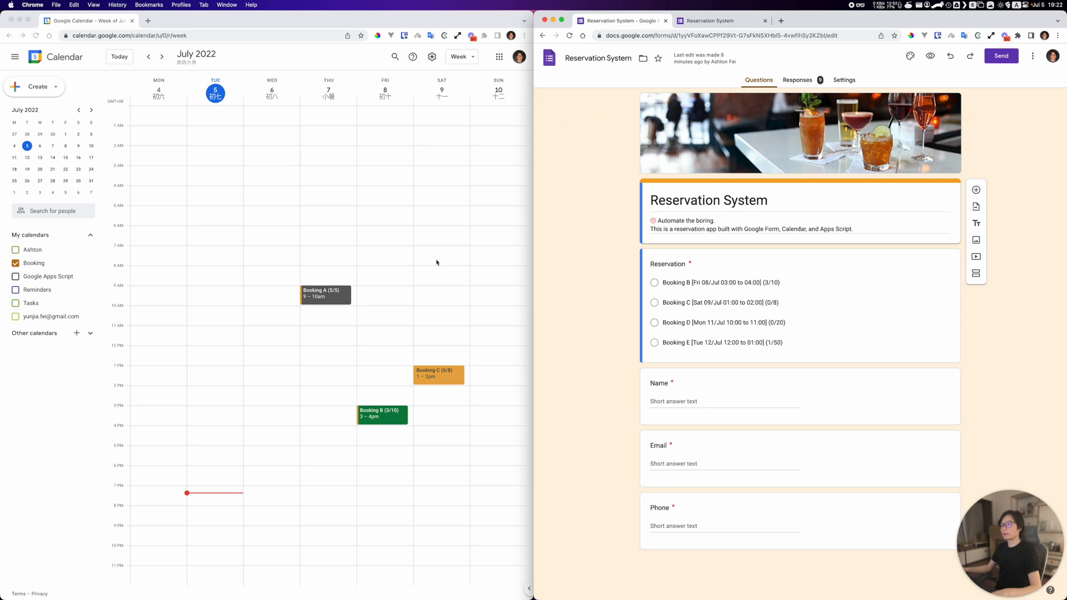
mouse_move(557, 271)
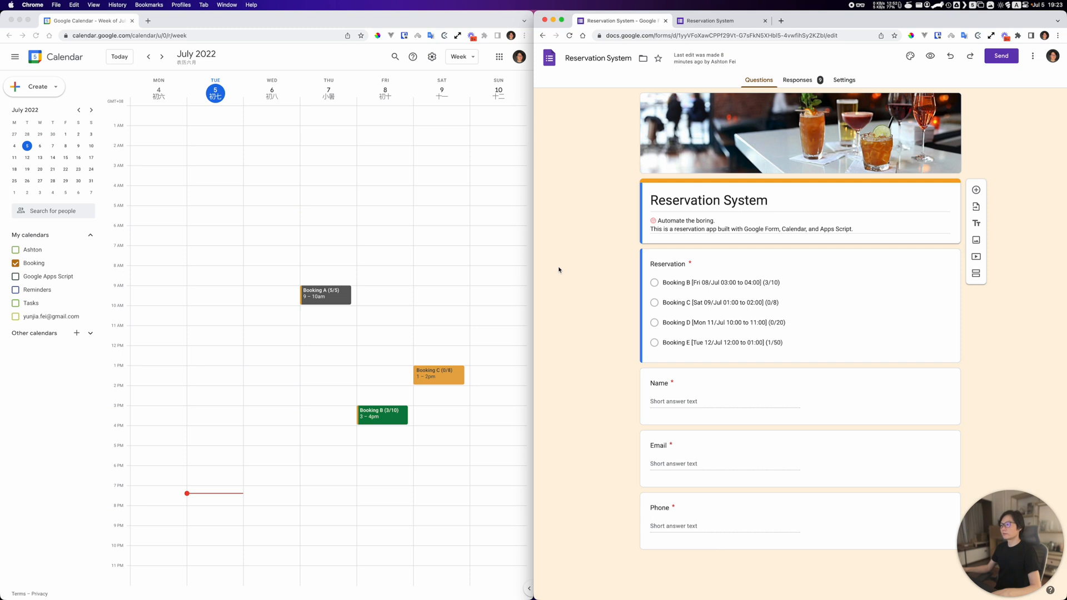
mouse_move(574, 332)
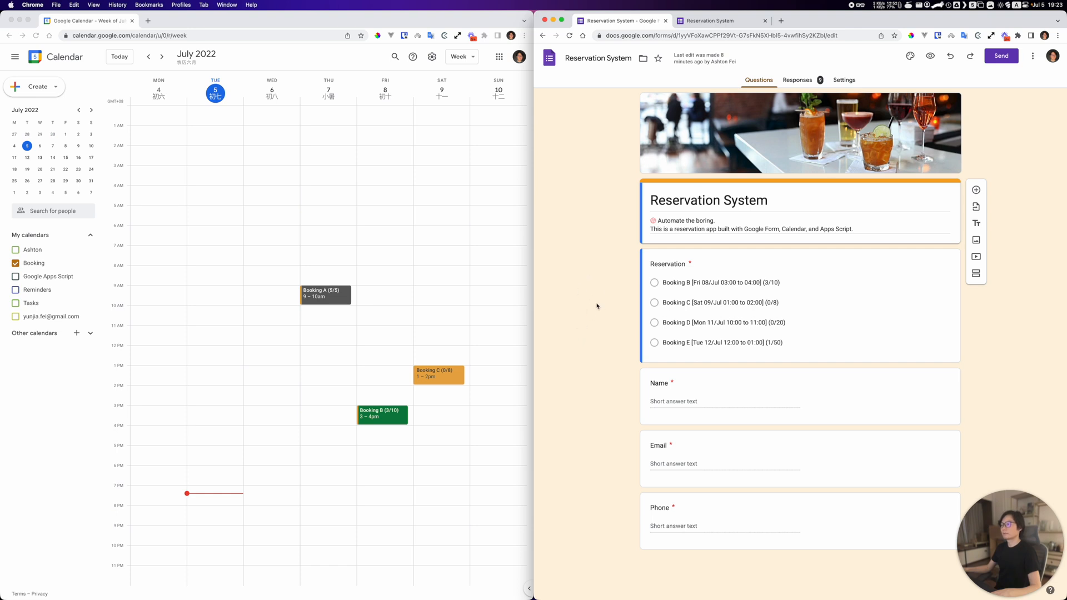
mouse_move(474, 317)
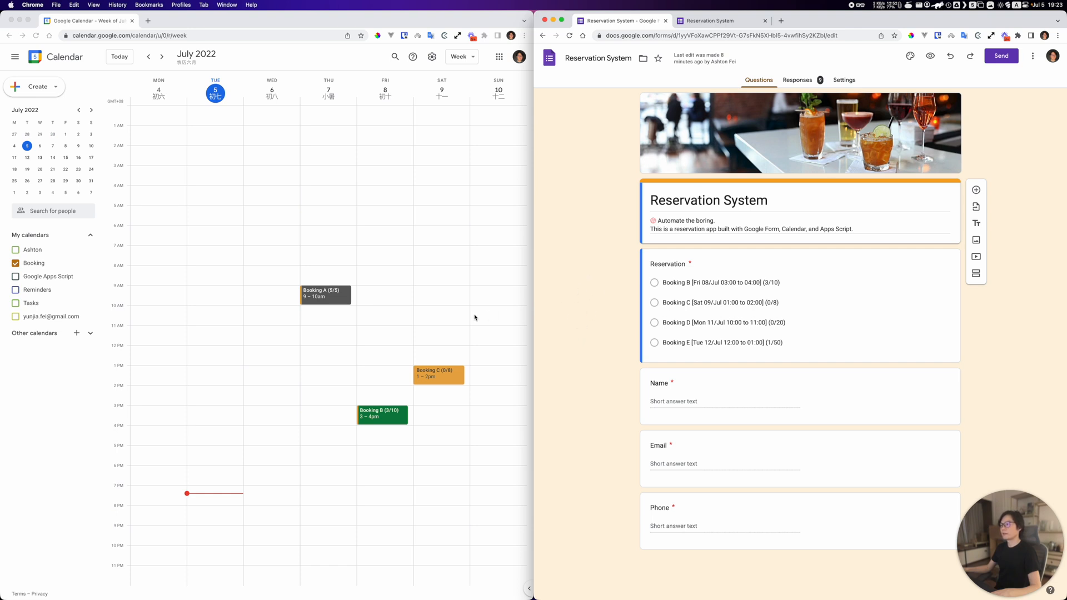
mouse_move(259, 343)
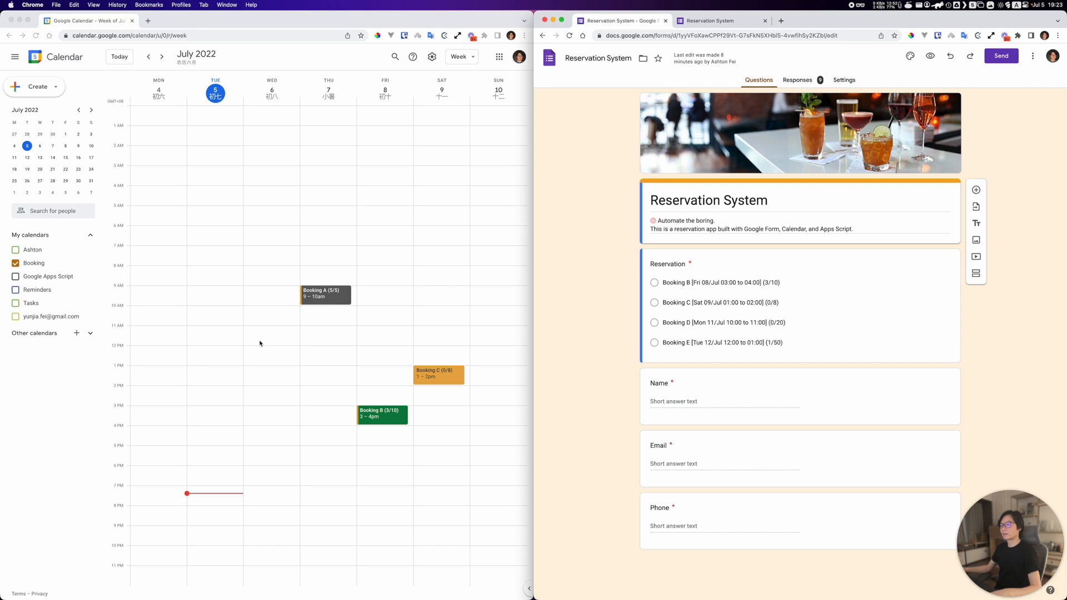
mouse_move(478, 368)
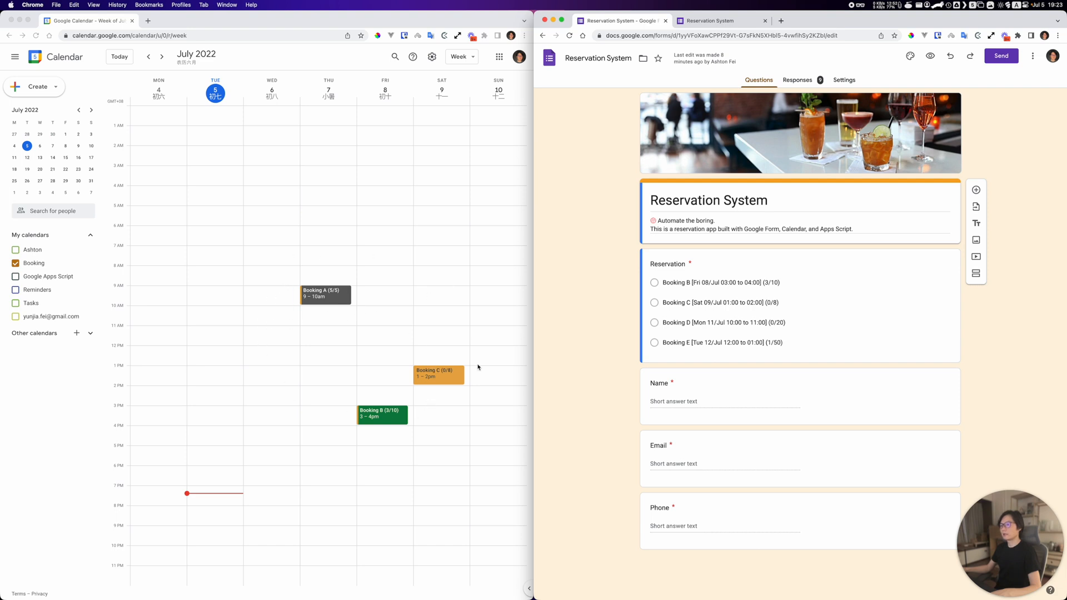
mouse_move(574, 327)
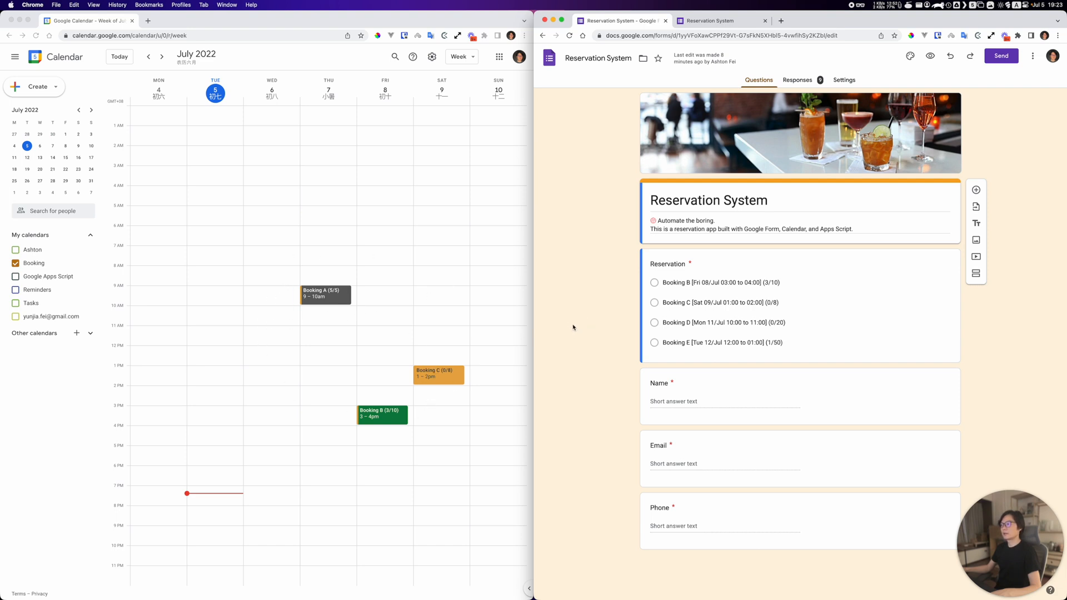
mouse_move(802, 166)
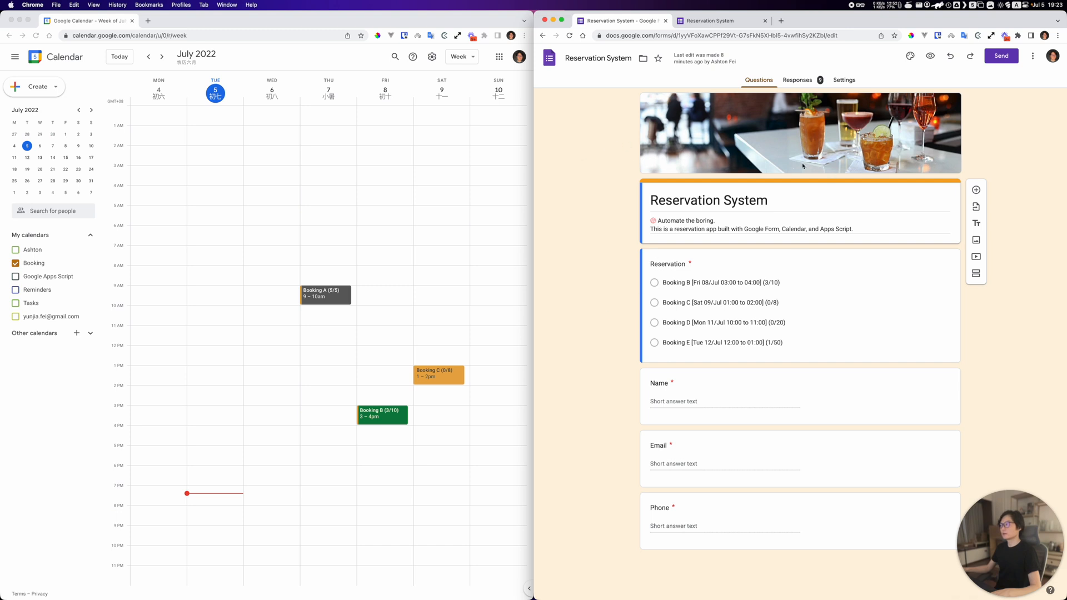
mouse_move(195, 292)
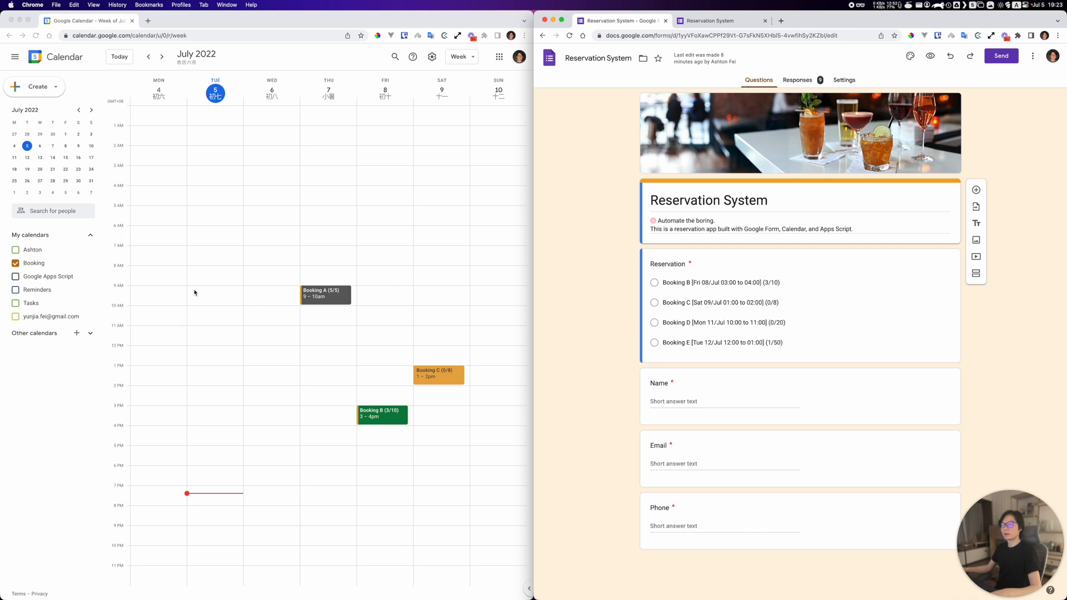
mouse_move(25, 271)
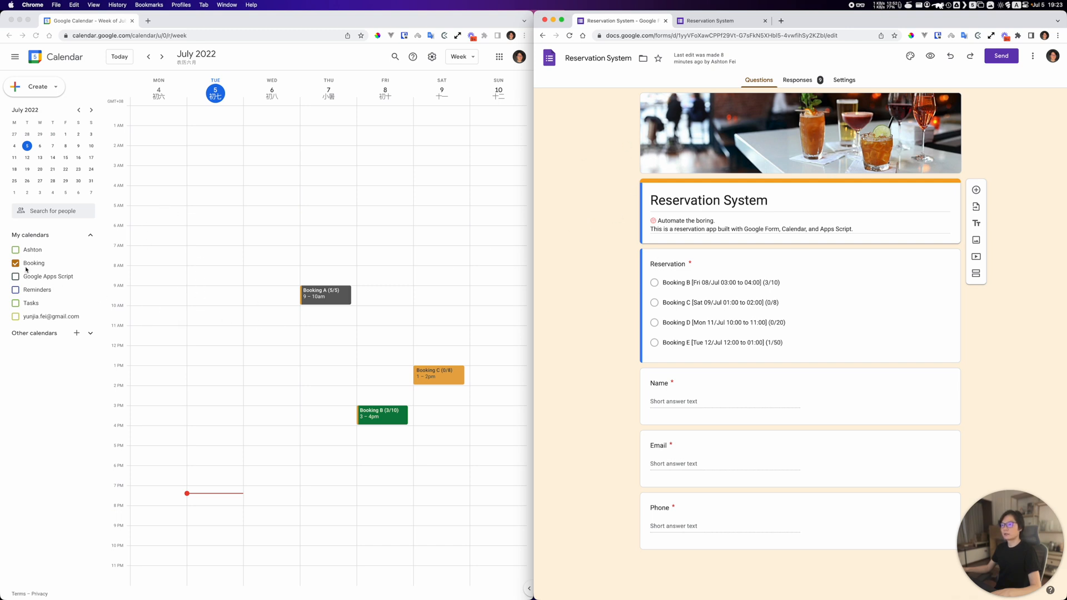
mouse_move(33, 263)
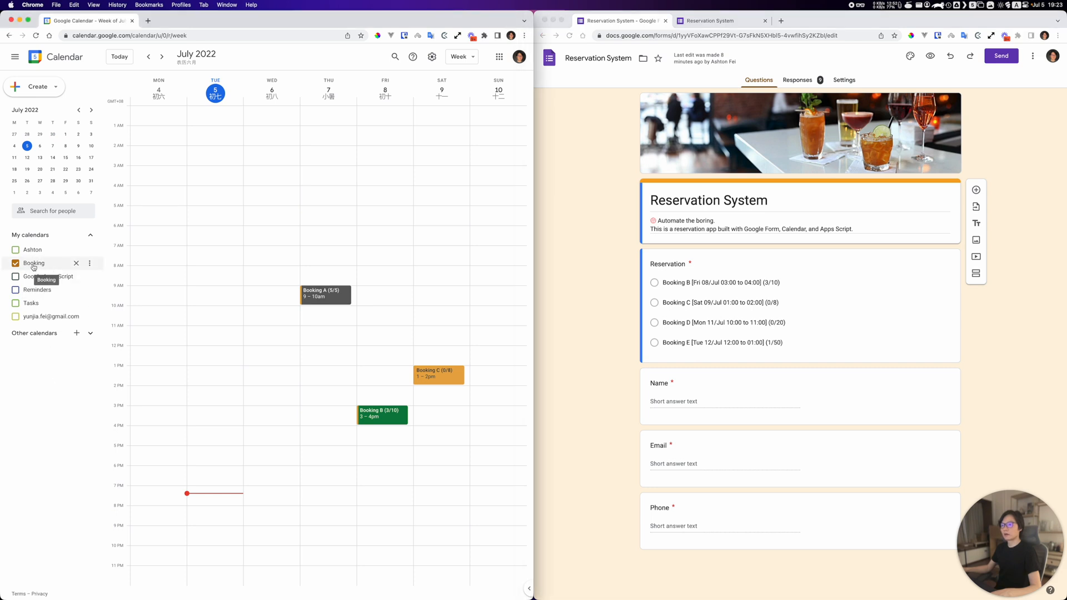
mouse_move(40, 277)
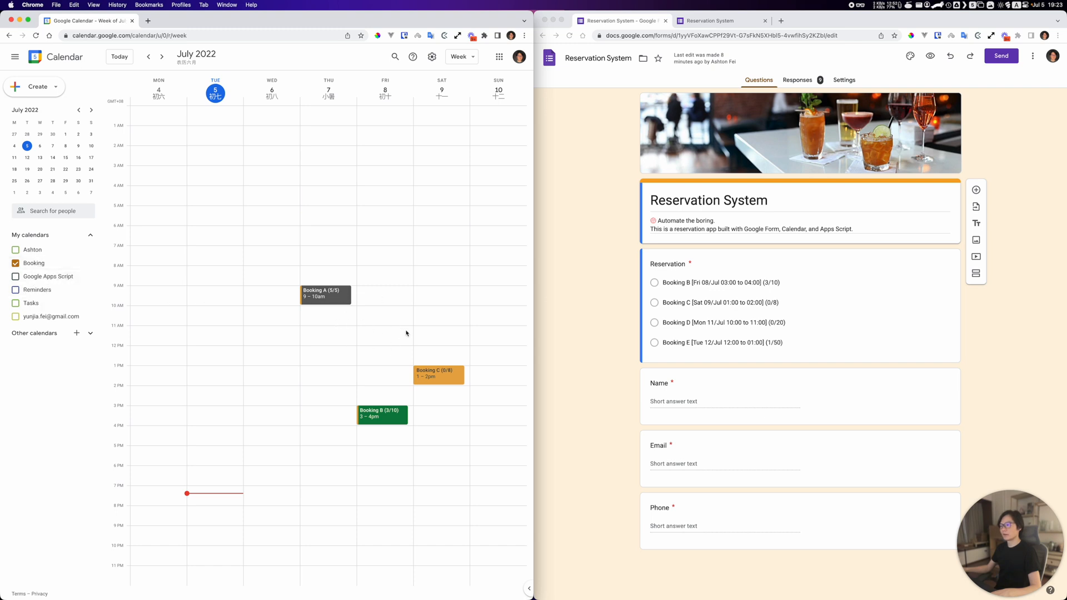
mouse_move(441, 336)
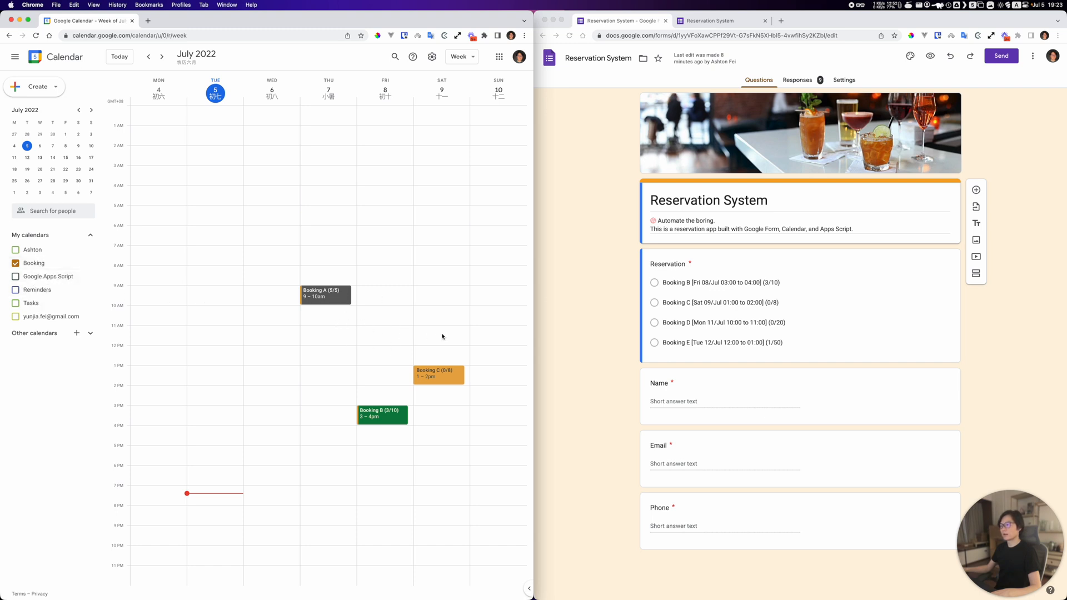
mouse_move(397, 407)
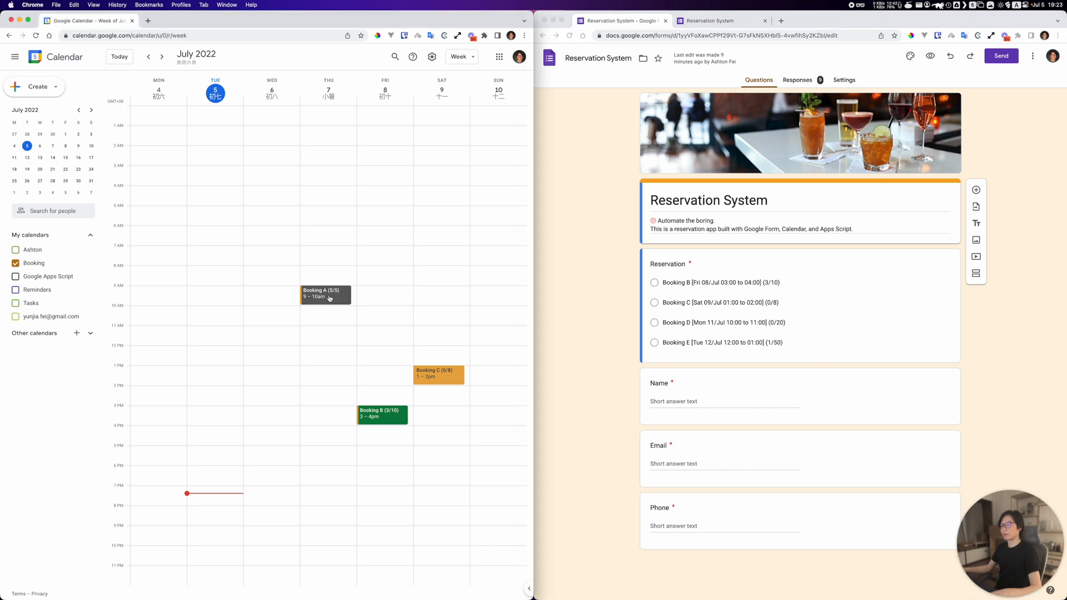
Step: View Booking A's guests and its five timestamped booking entries
click(326, 293)
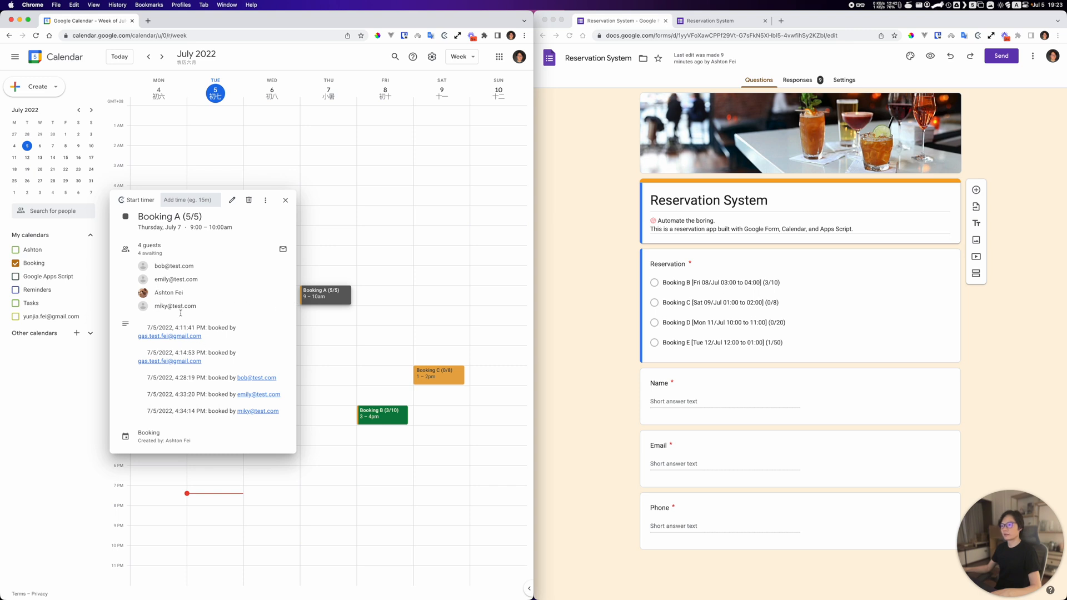
mouse_move(196, 366)
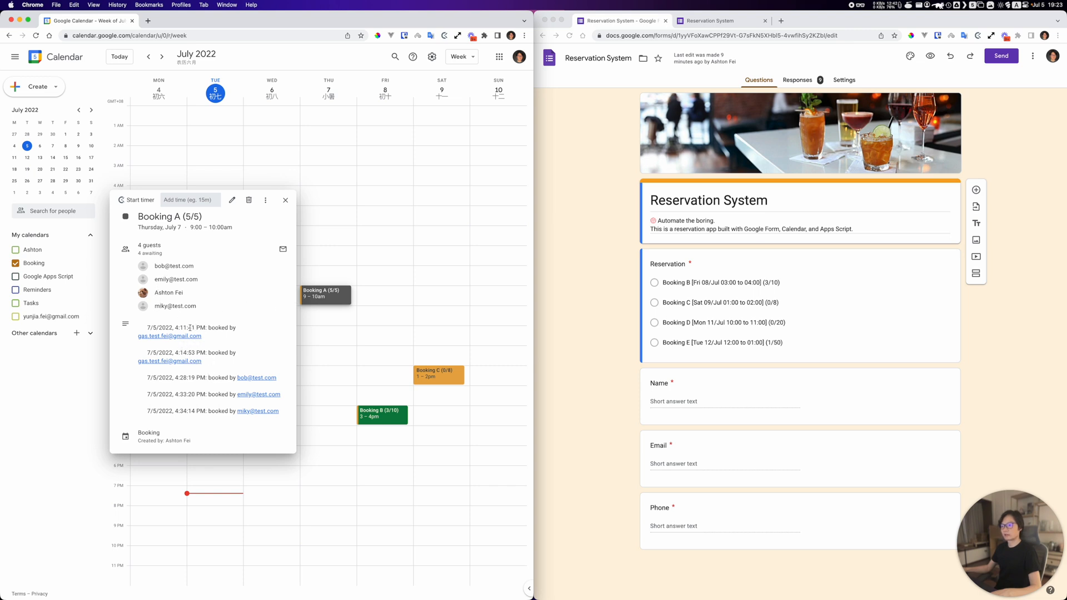
mouse_move(169, 336)
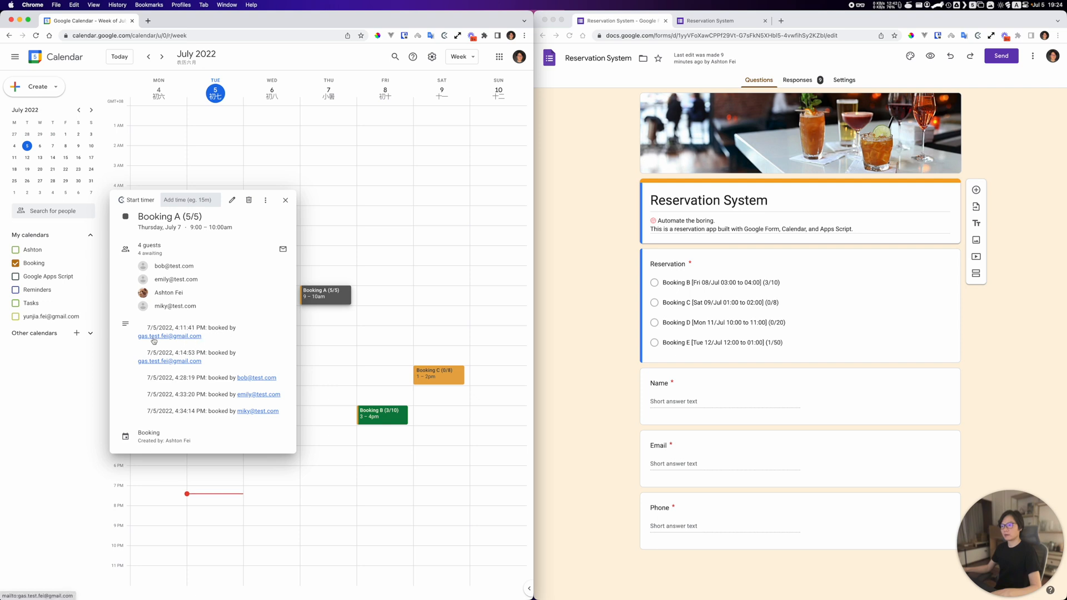
mouse_move(233, 366)
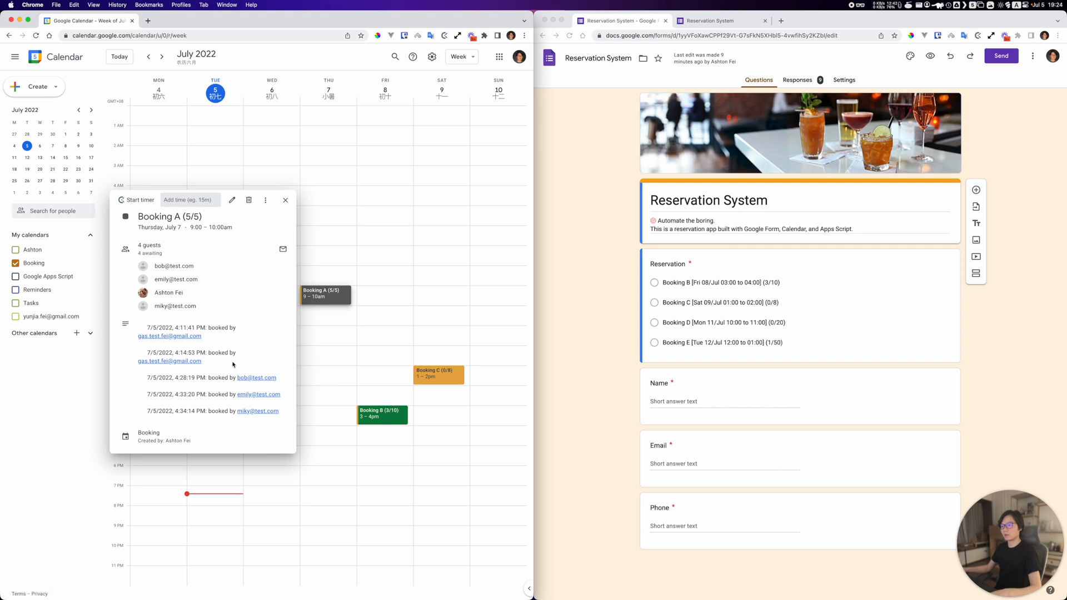
mouse_move(155, 352)
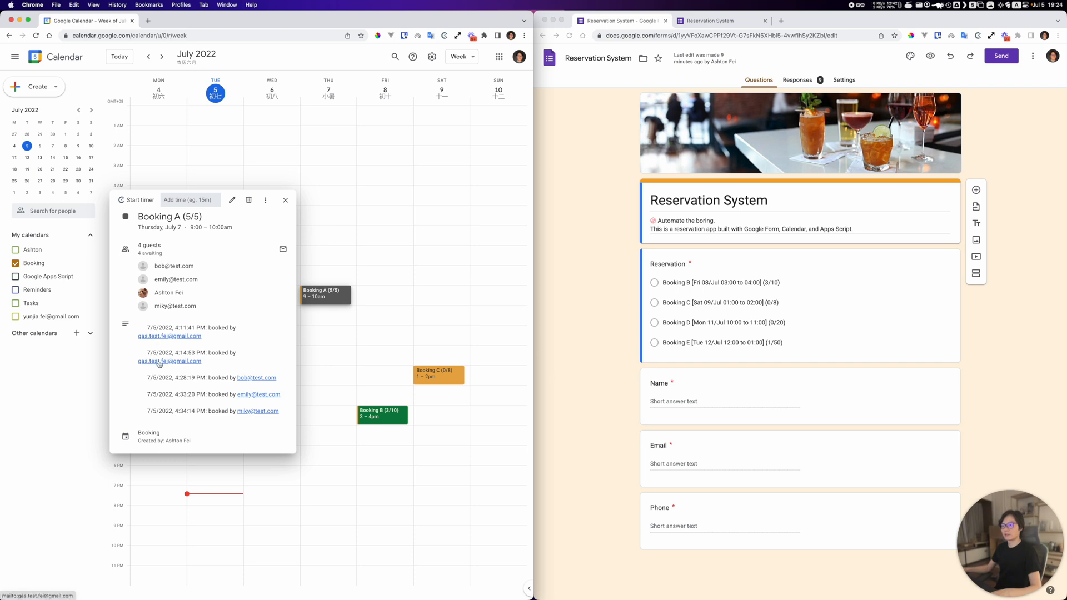
mouse_move(211, 378)
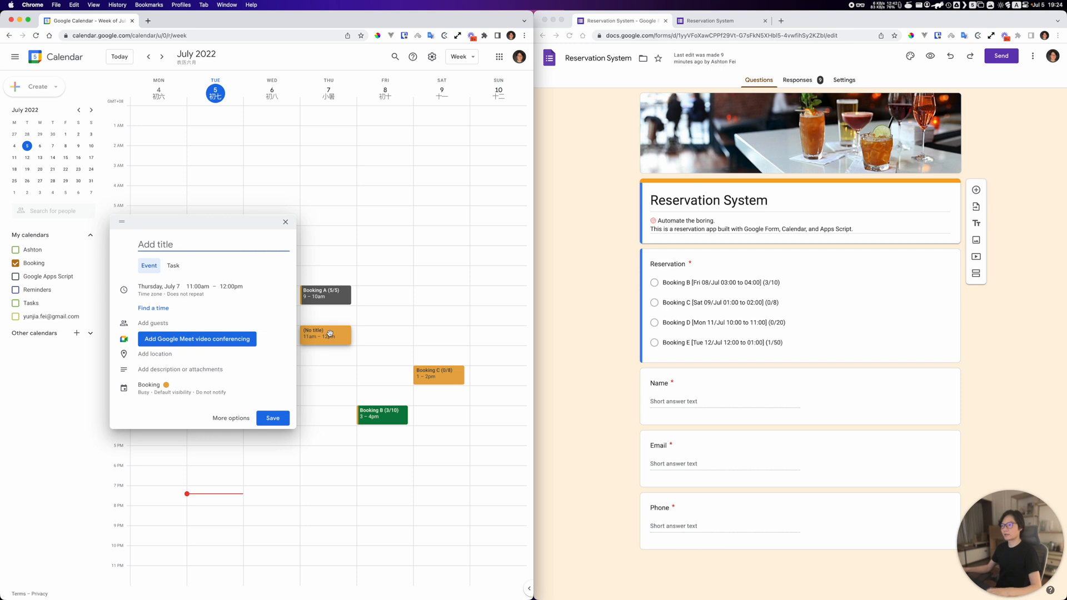
Step: Title the new Thursday 11am–12pm event 'Booking (0/10)' and save it to the Booking calendar
text(Bo)
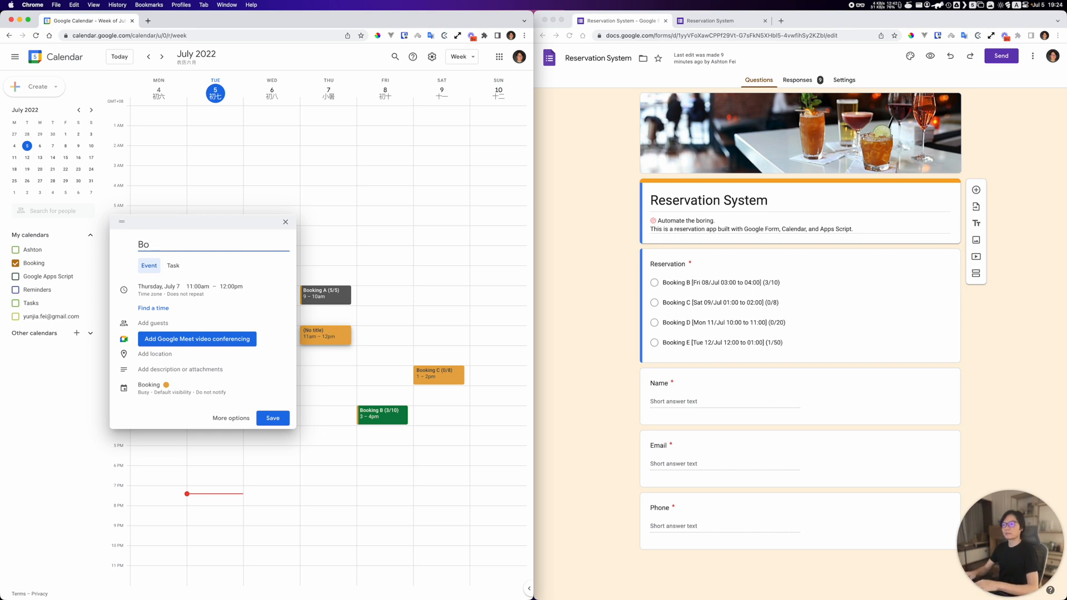
text(oking)
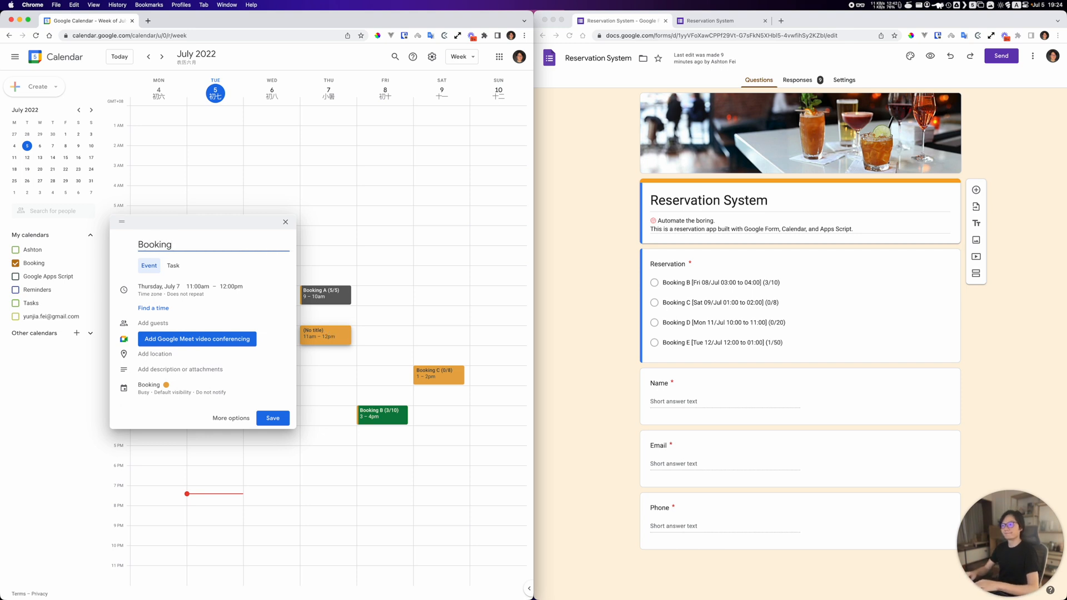
text(()
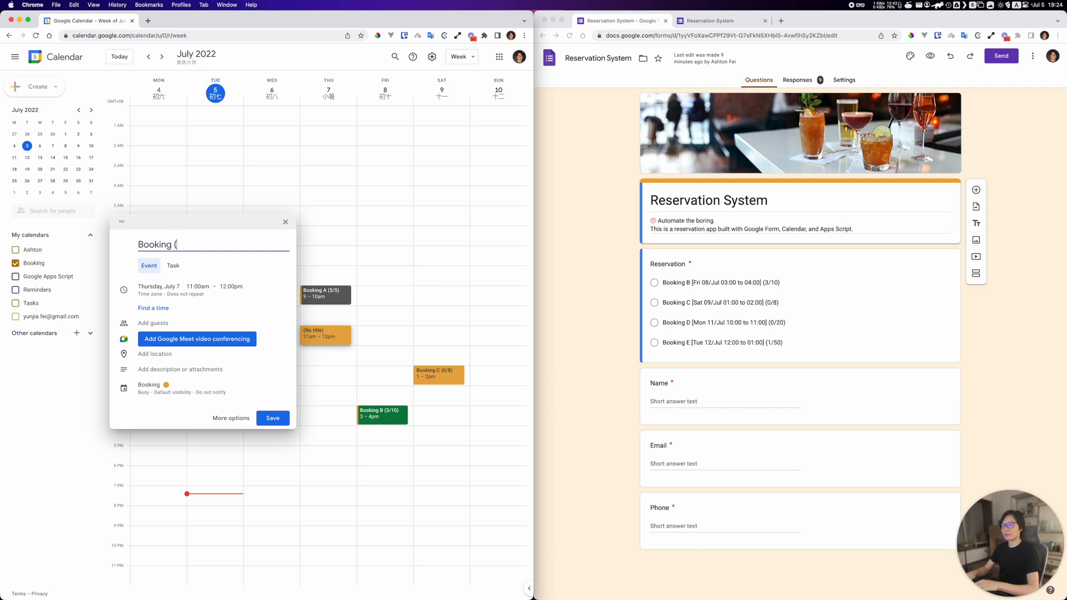
text(0)
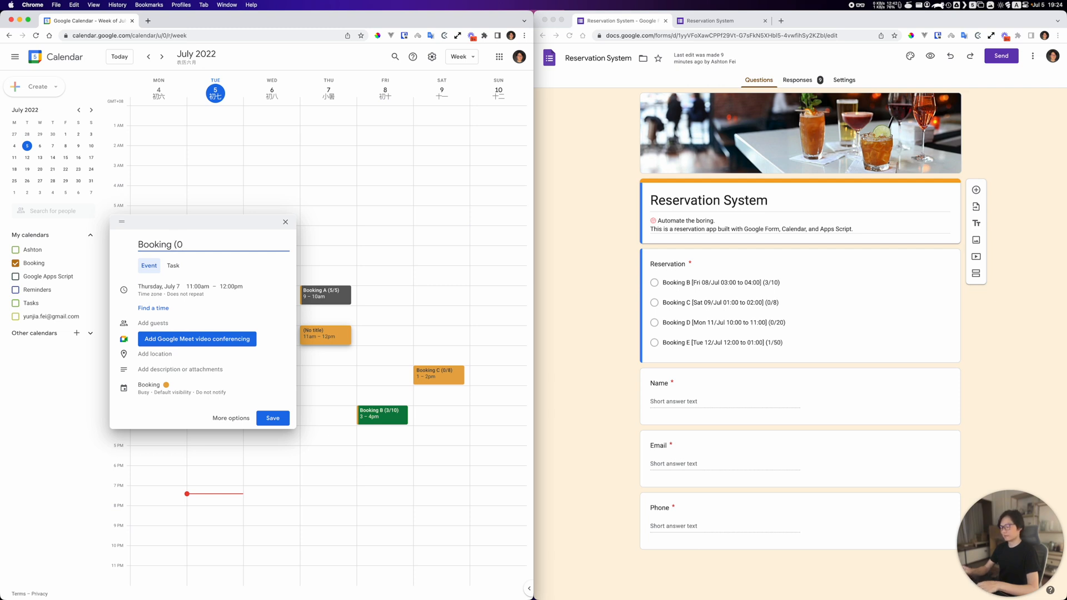
text(/)
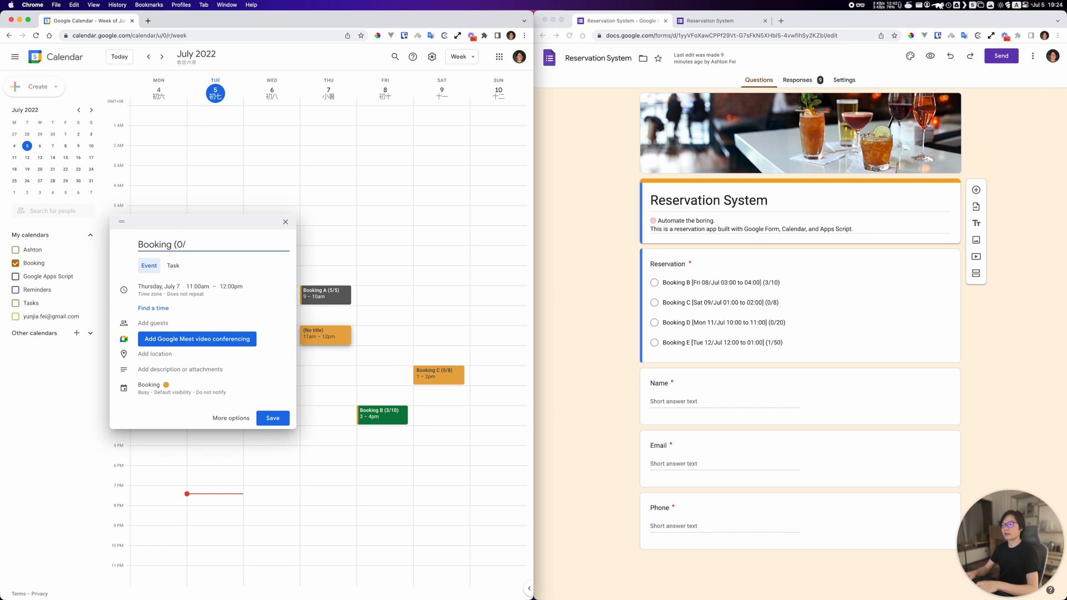
text(10))
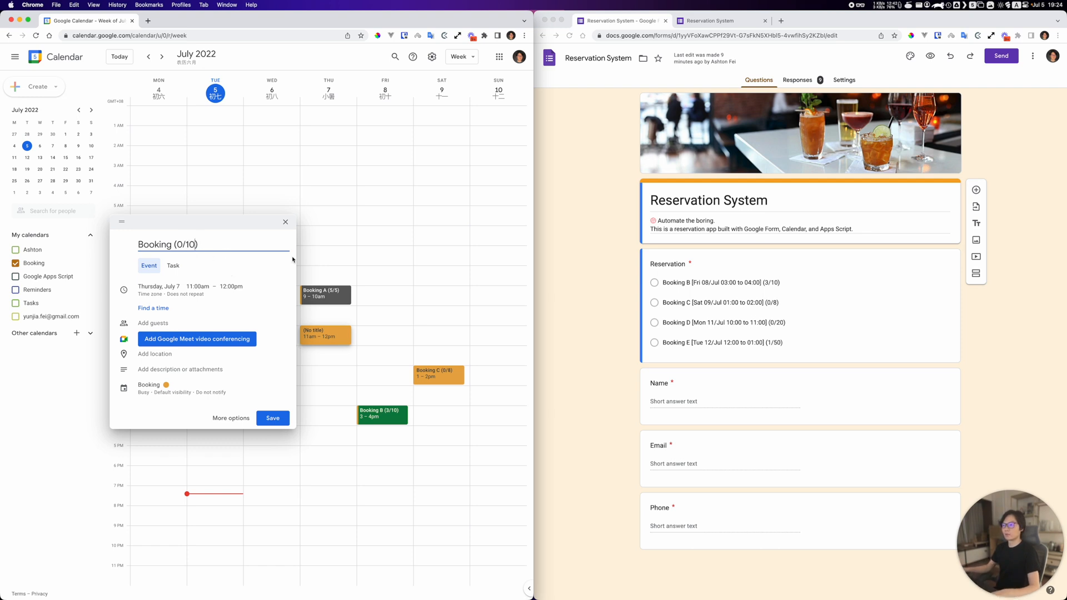
key(Backspace)
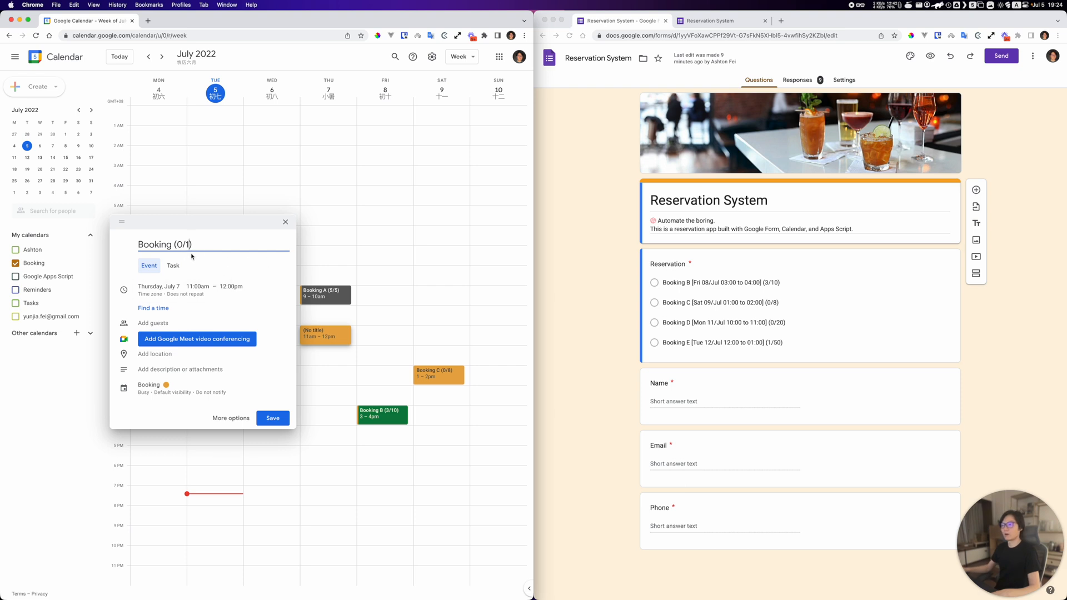
text(0)
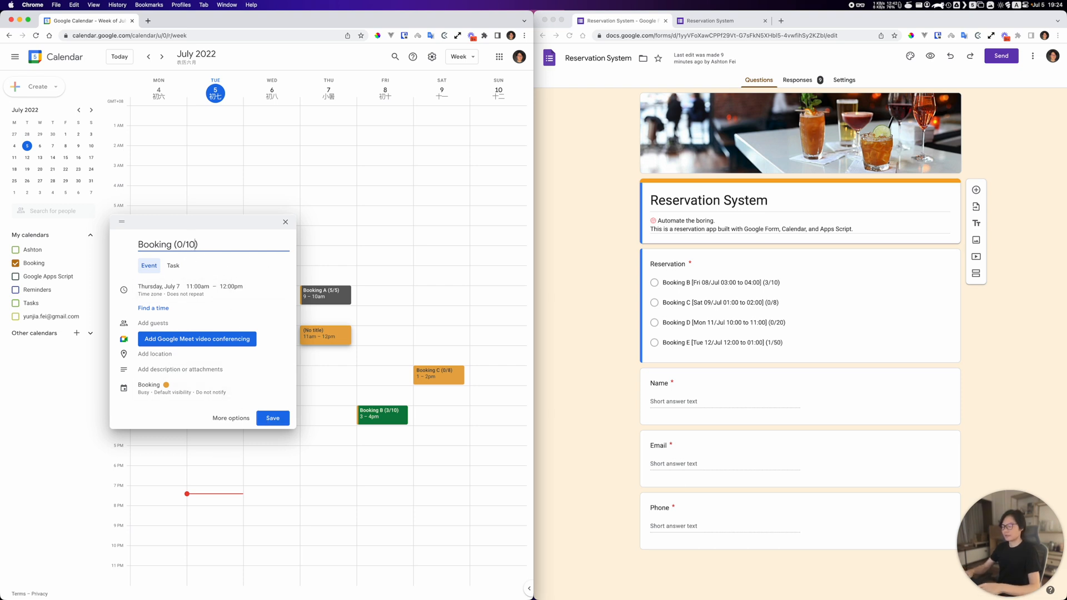
click(272, 418)
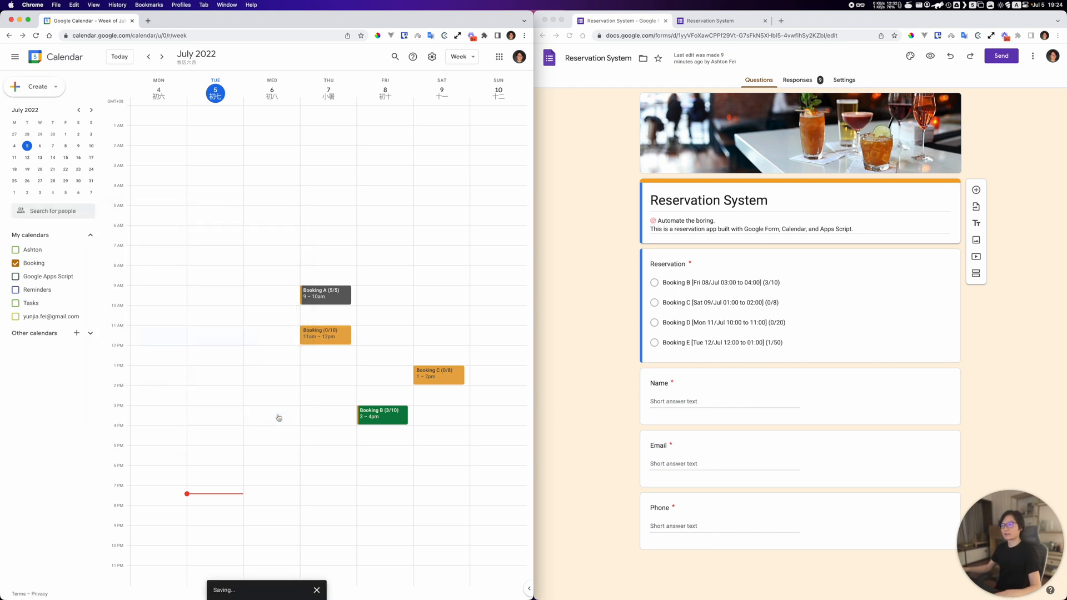
mouse_move(323, 334)
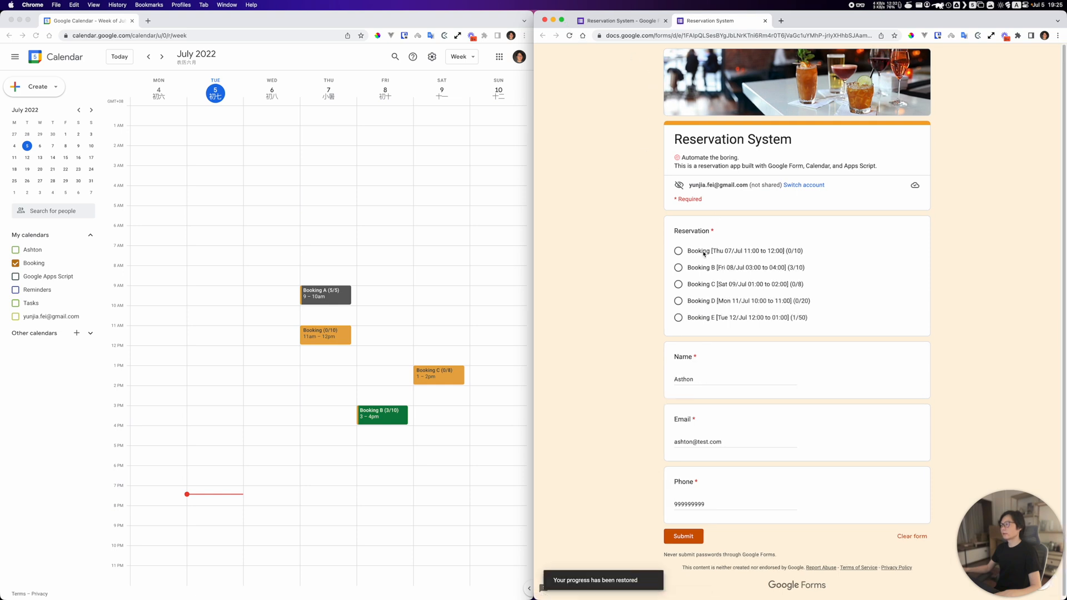
Step: Reserve the Booking [Thu 07/Jul 11:00 to 12:00] slot and submit the form, then return to the calendar
click(678, 250)
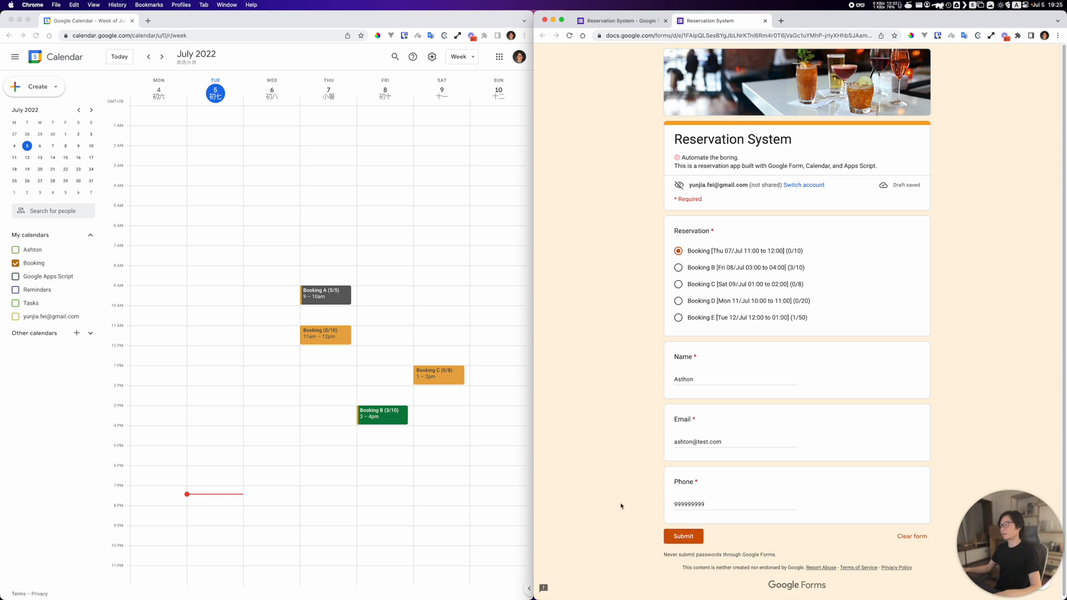
click(682, 536)
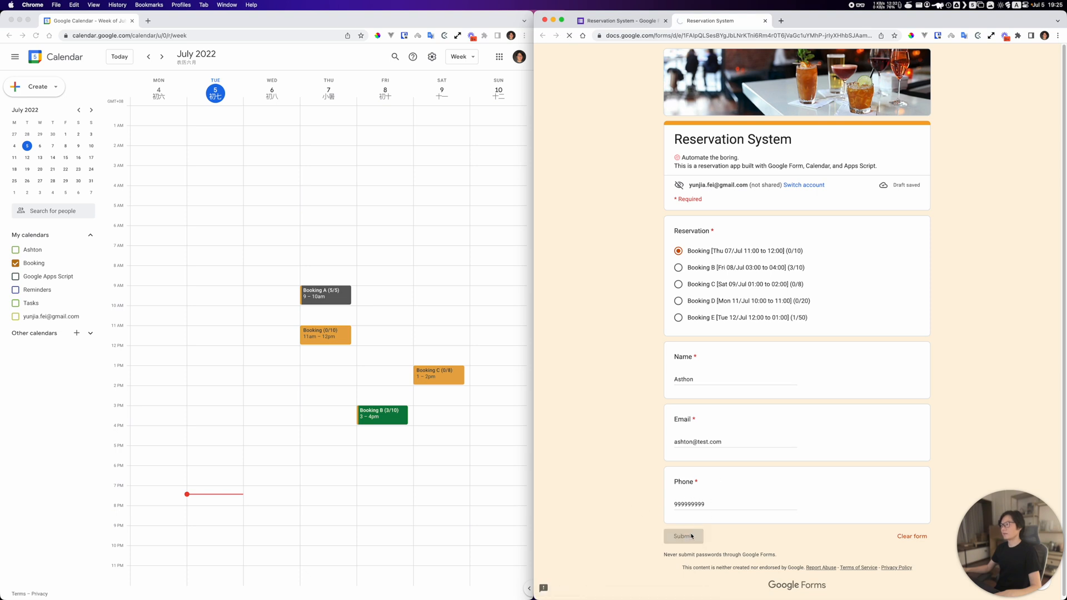
click(682, 536)
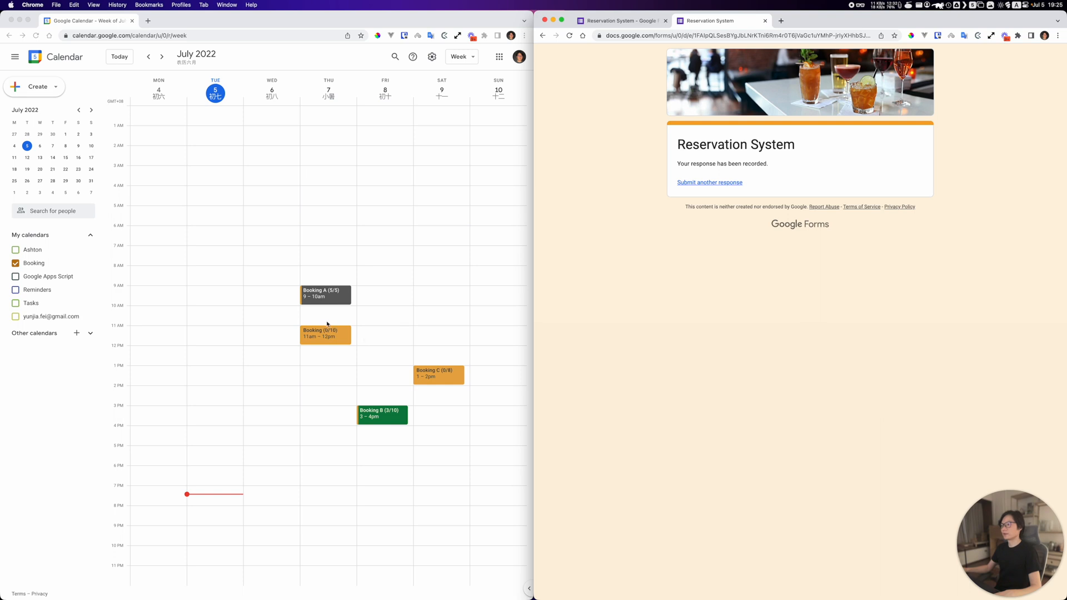
mouse_move(310, 335)
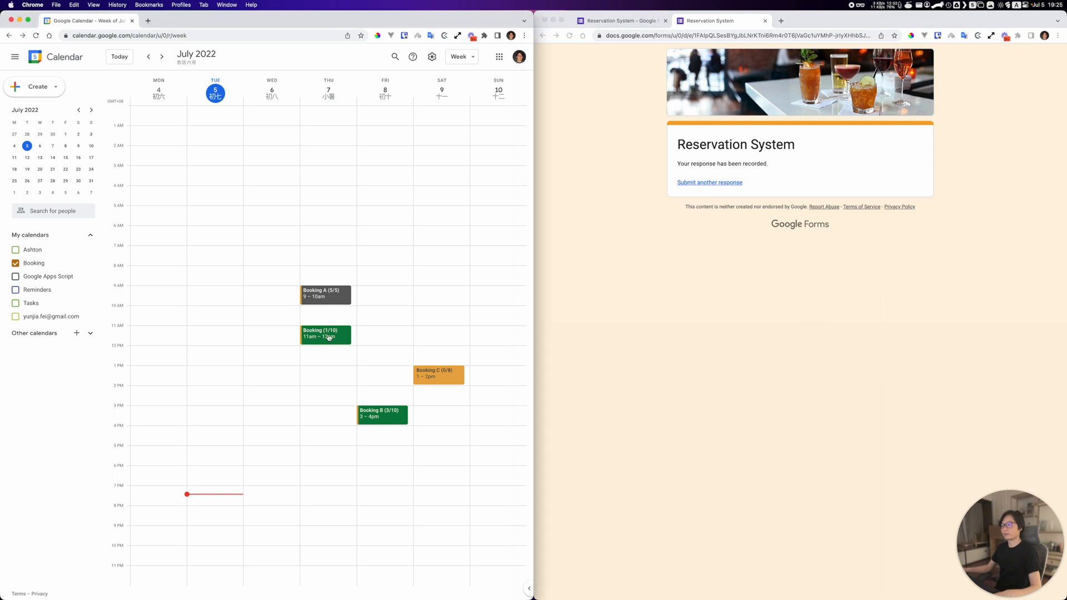
click(325, 334)
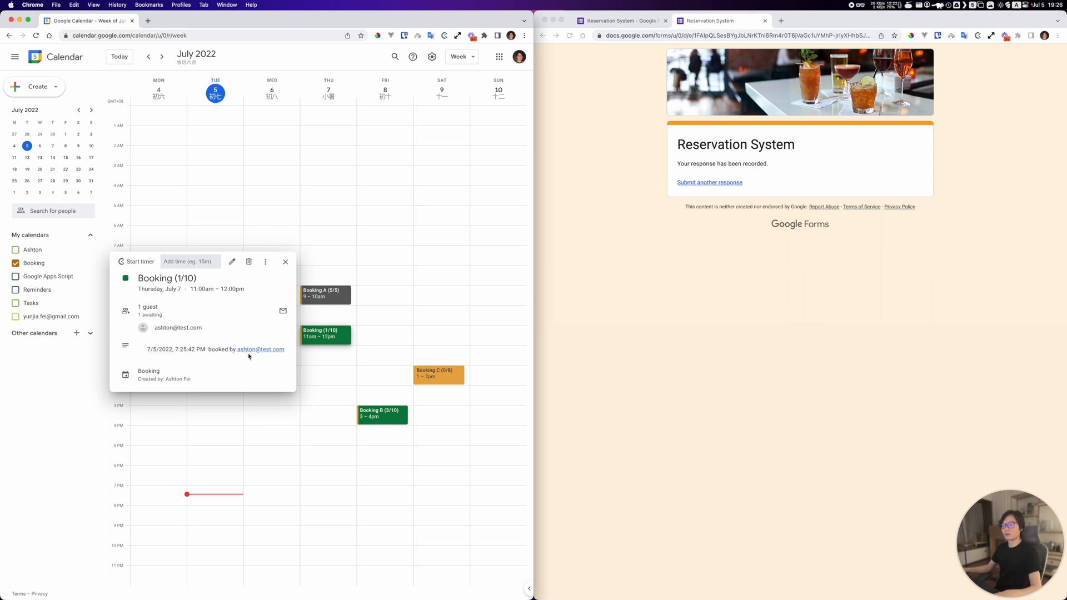
mouse_move(243, 360)
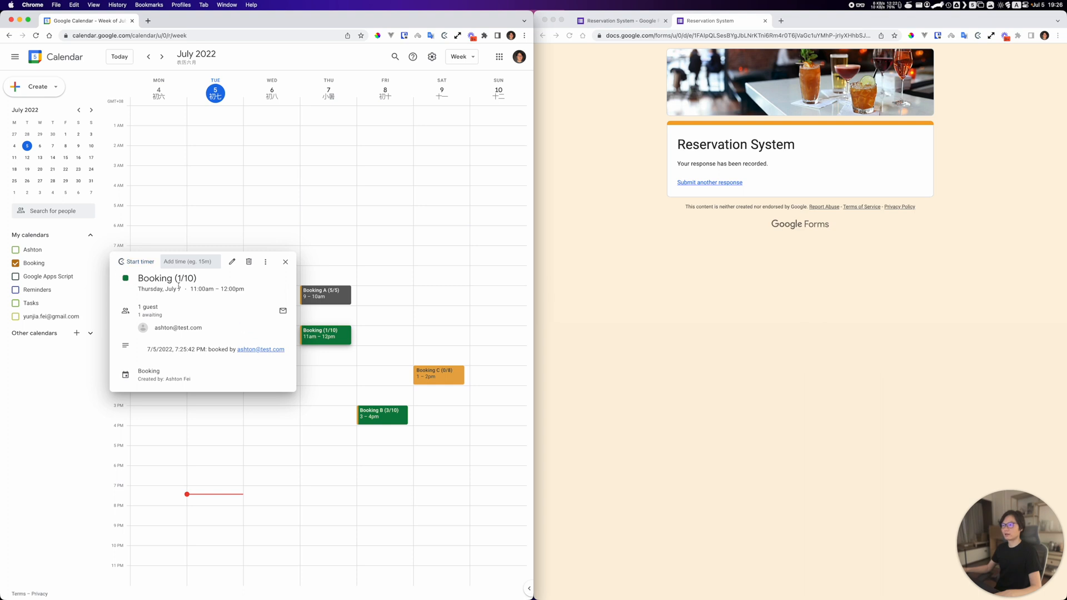
mouse_move(345, 285)
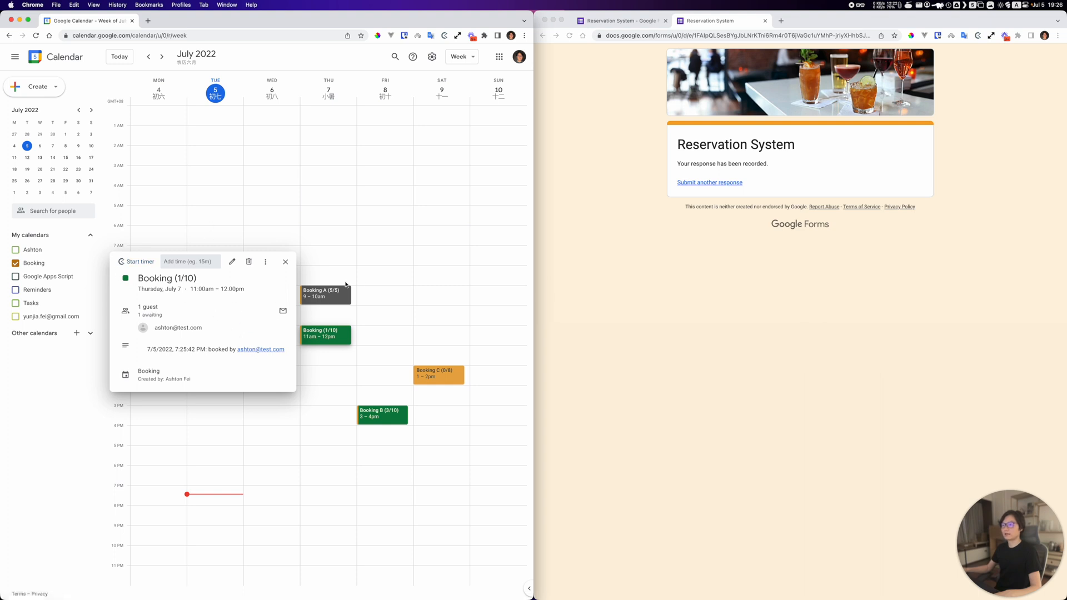
mouse_move(607, 309)
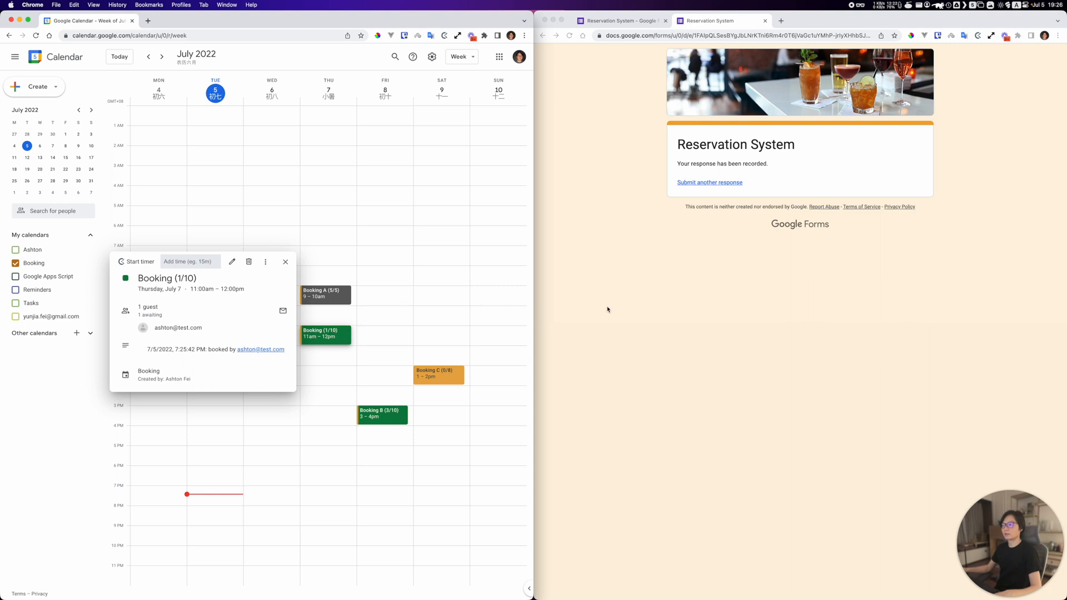
mouse_move(224, 305)
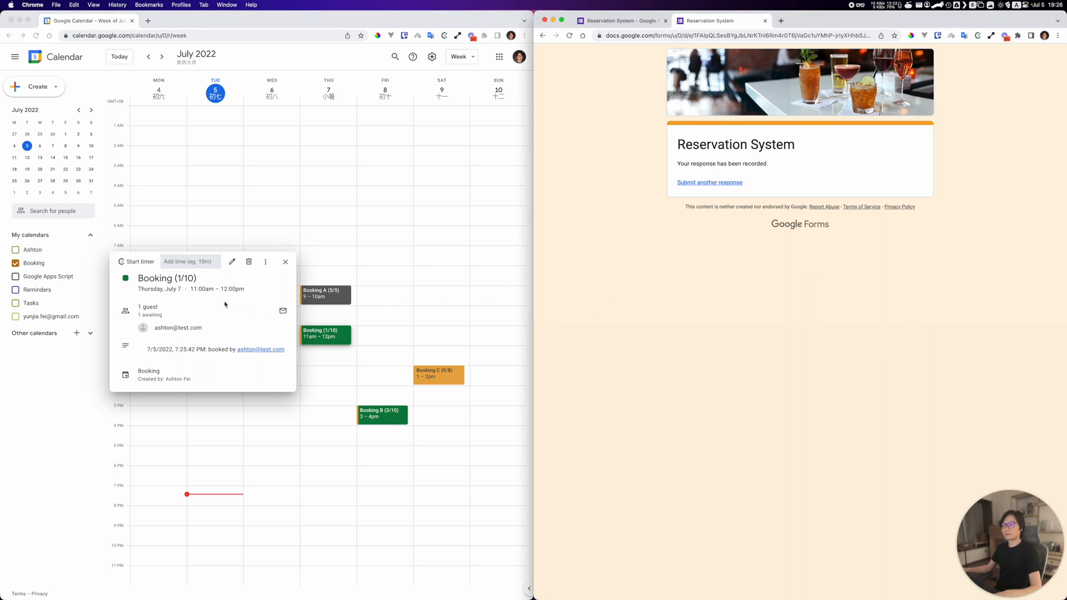
mouse_move(259, 289)
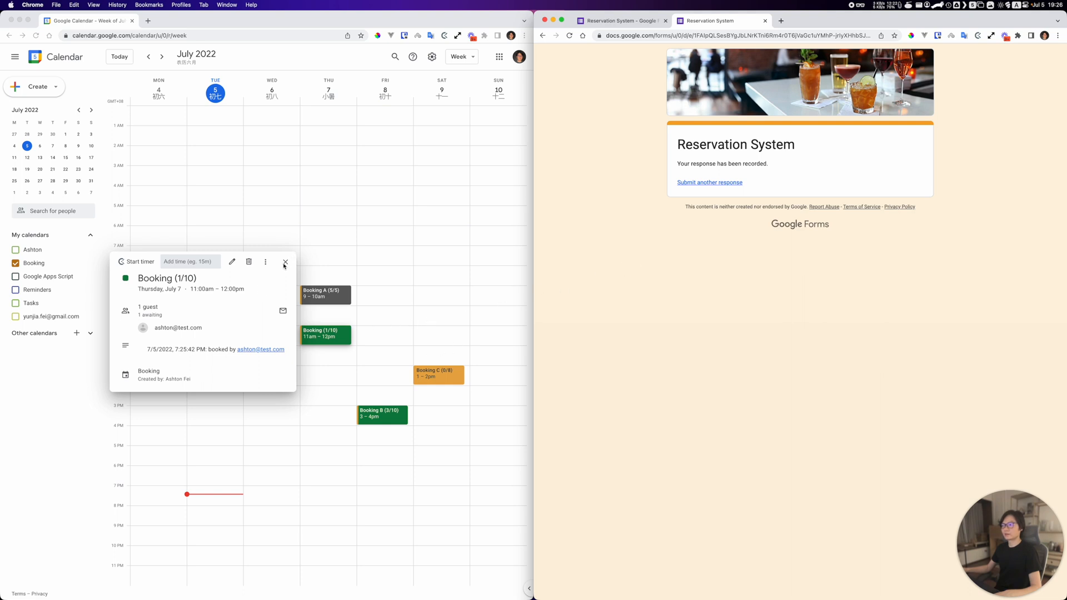
click(286, 263)
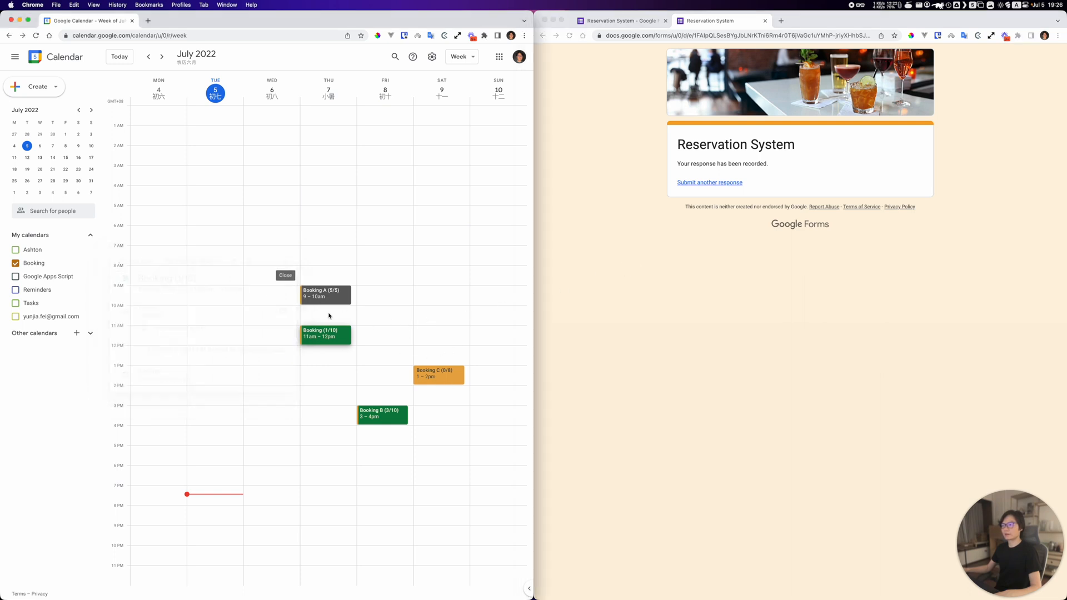
click(286, 274)
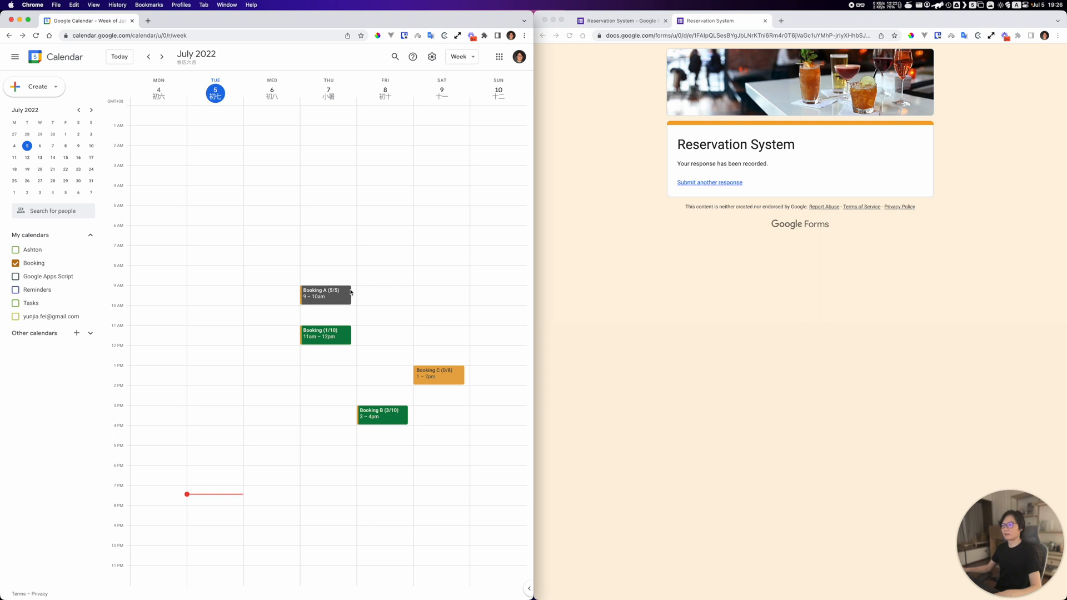
mouse_move(343, 362)
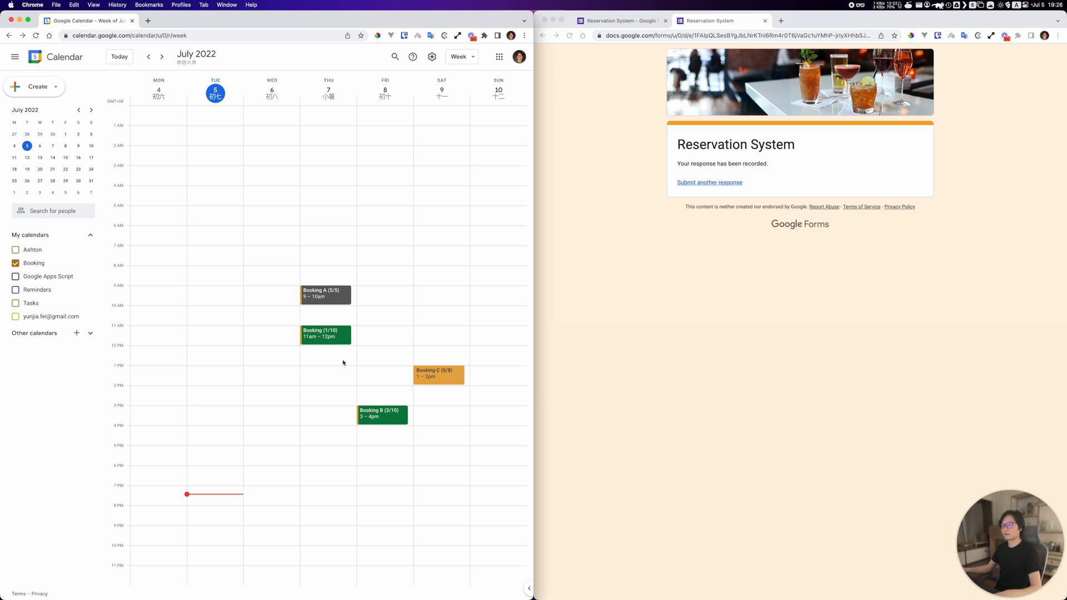
mouse_move(417, 407)
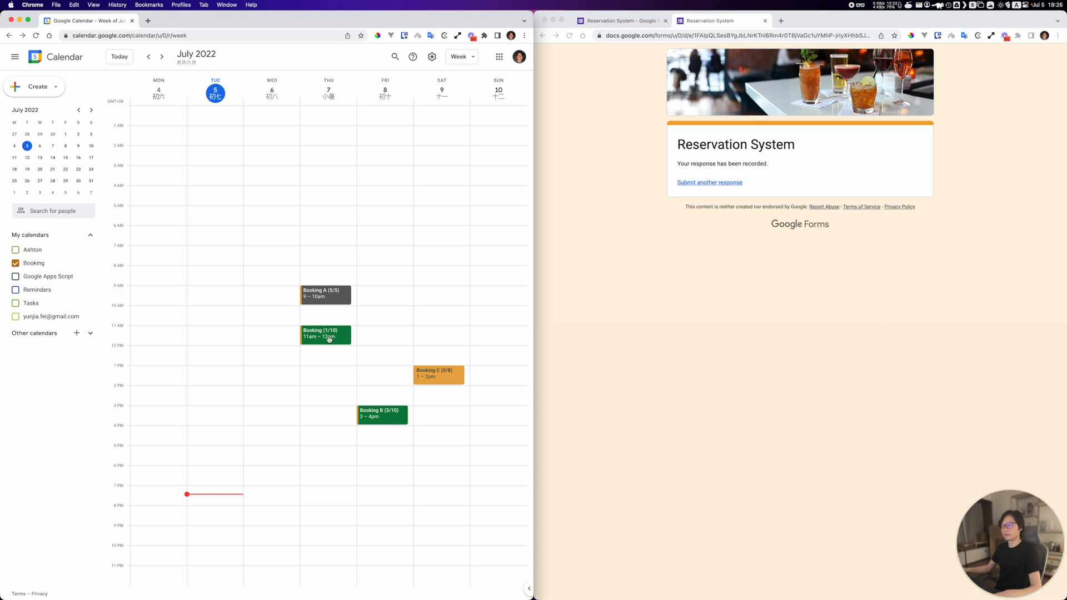
mouse_move(438, 379)
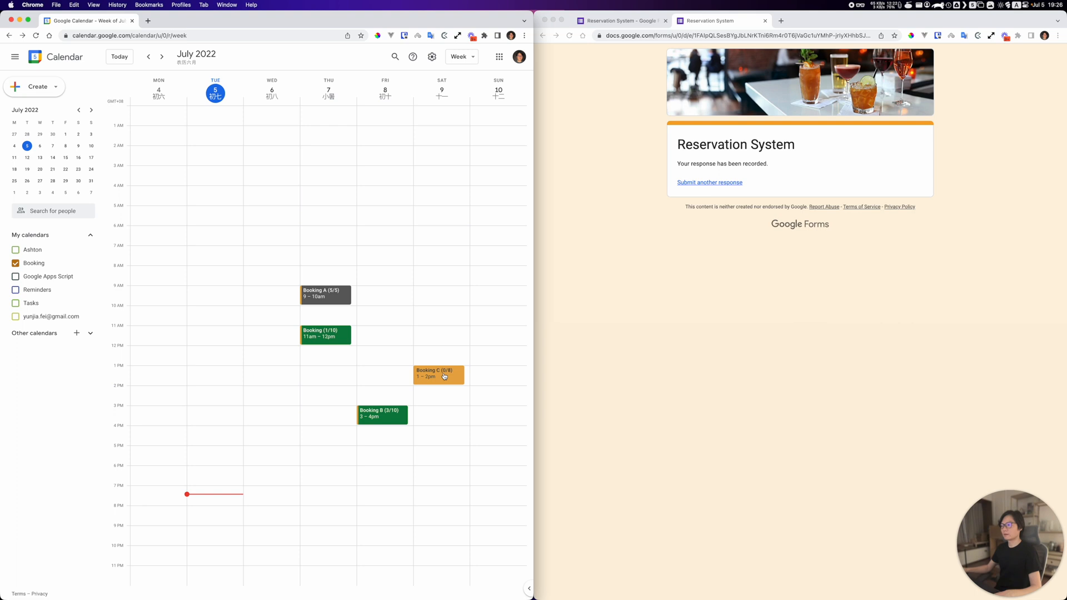
click(708, 183)
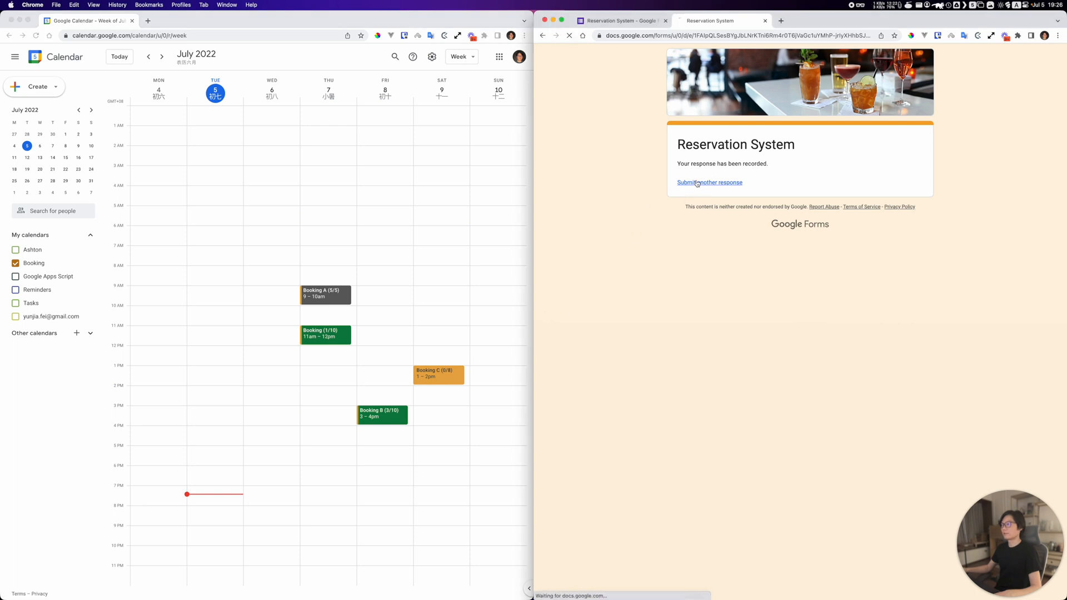
Step: Load a fresh reservation form and move the calendar to the following week
click(708, 183)
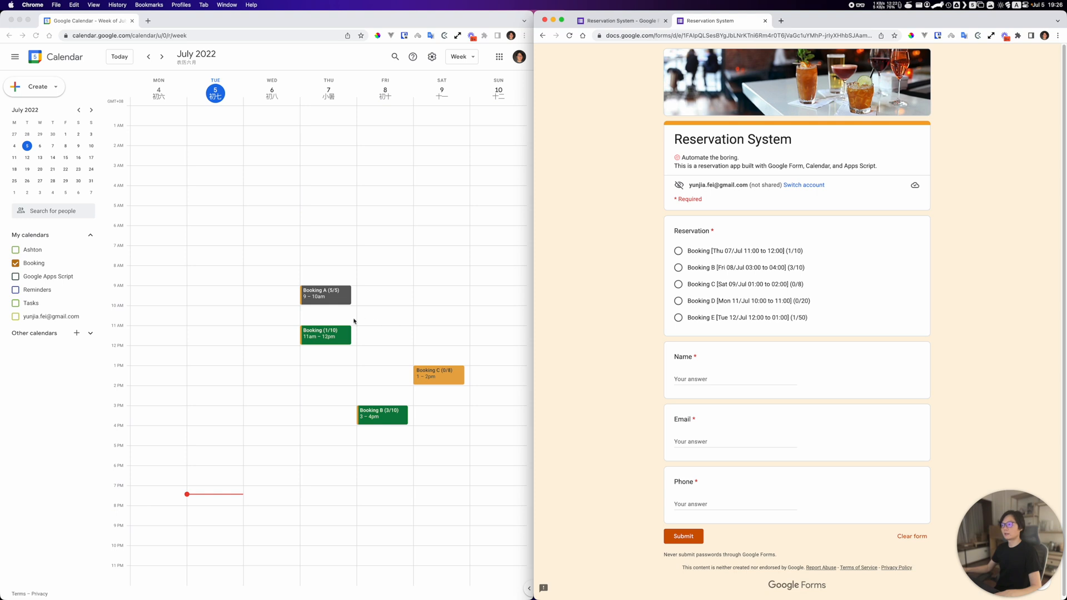
mouse_move(334, 353)
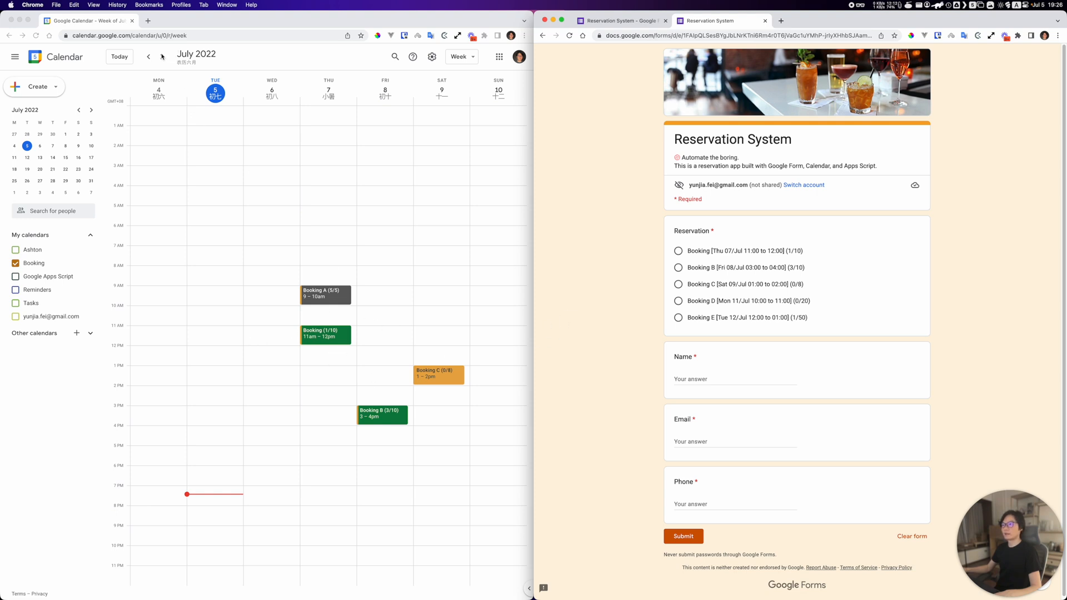
click(161, 57)
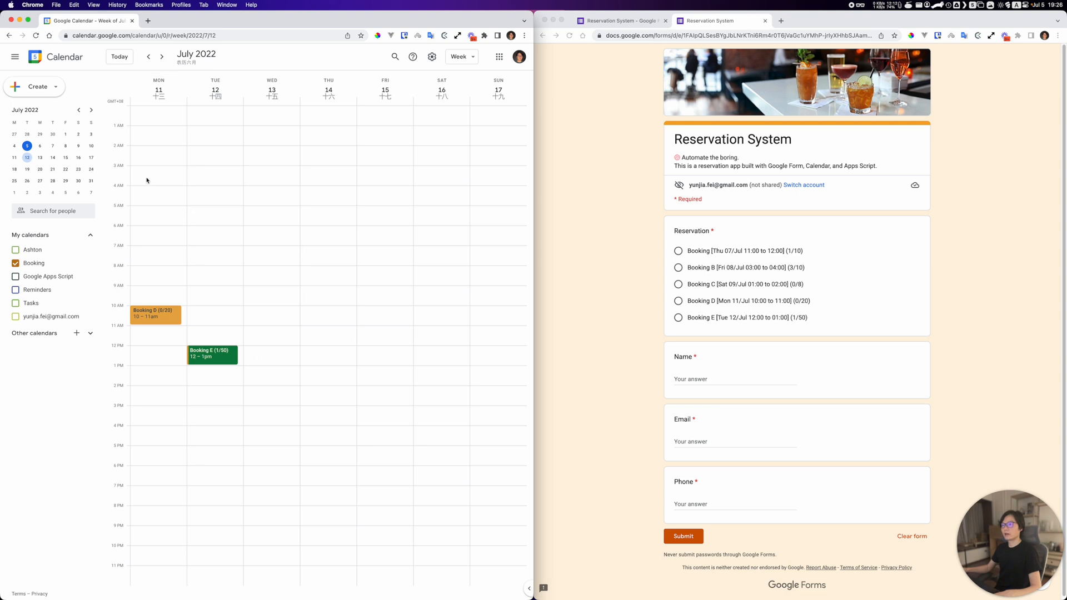
mouse_move(402, 200)
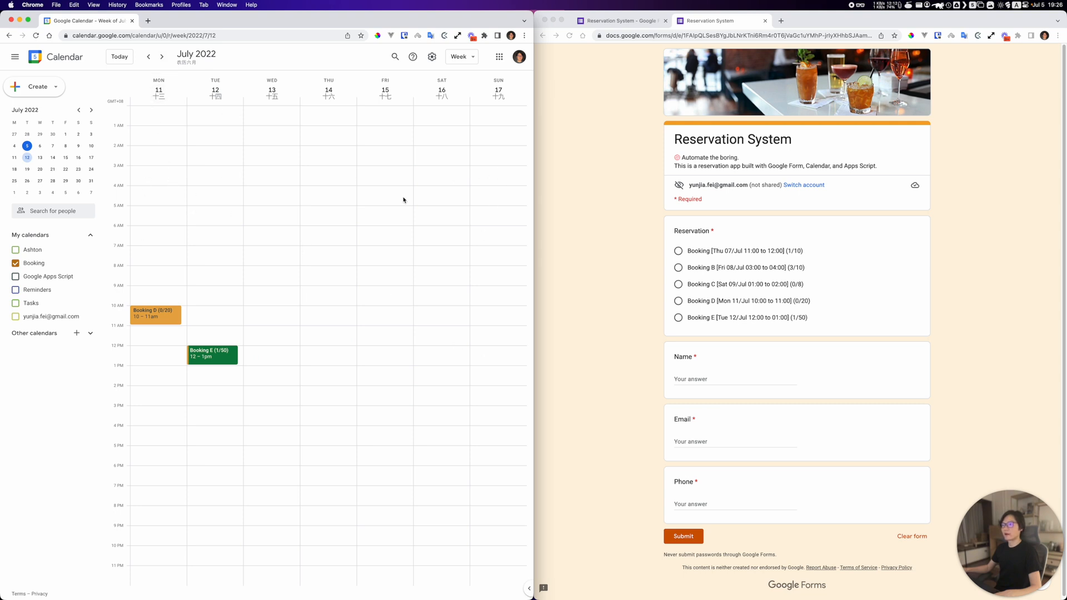
mouse_move(621, 255)
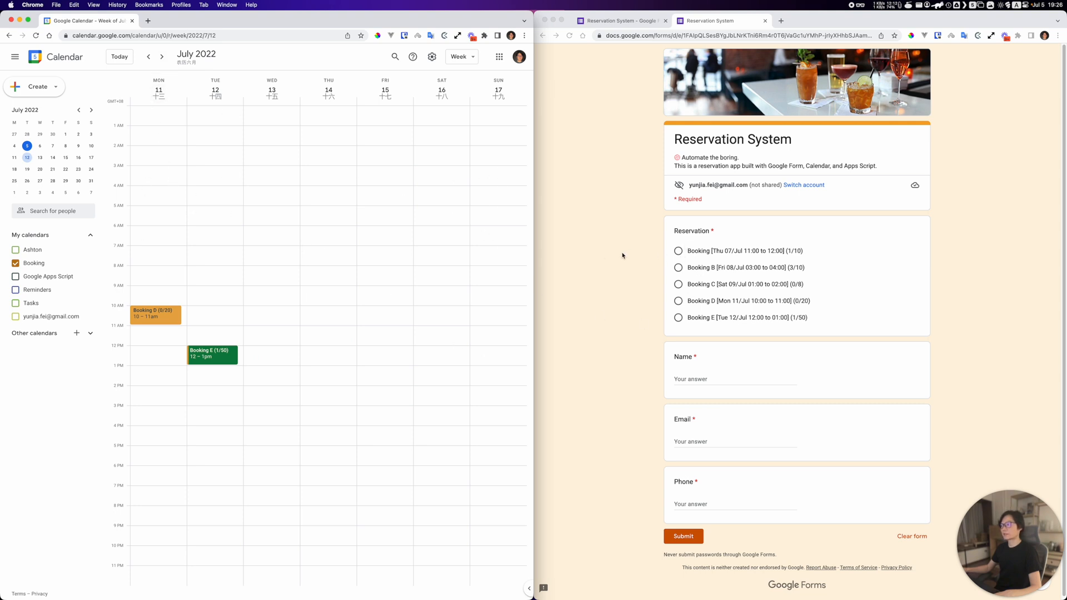
mouse_move(847, 289)
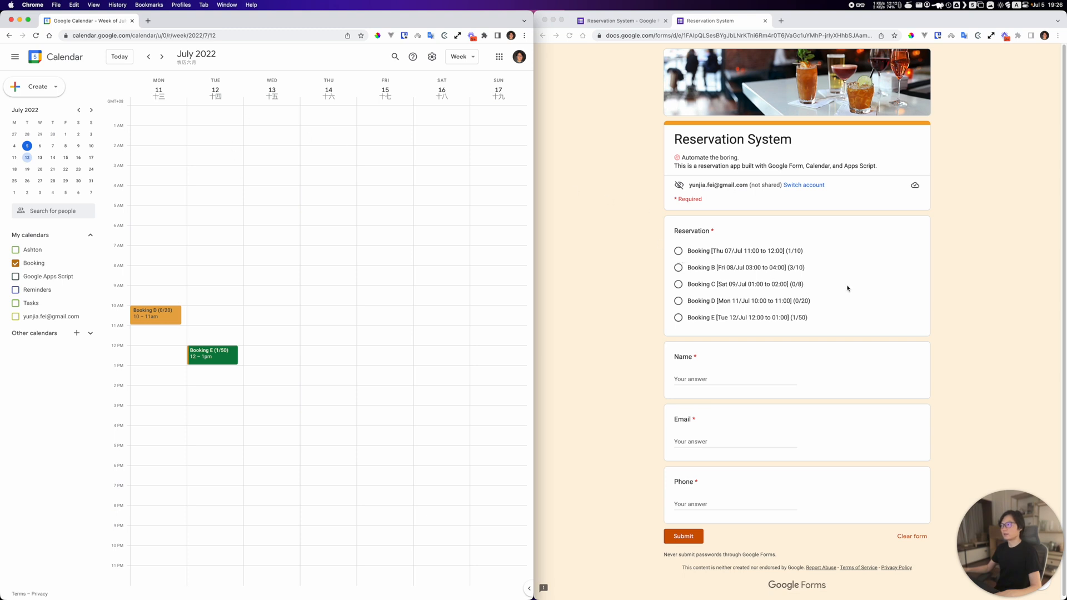
mouse_move(782, 288)
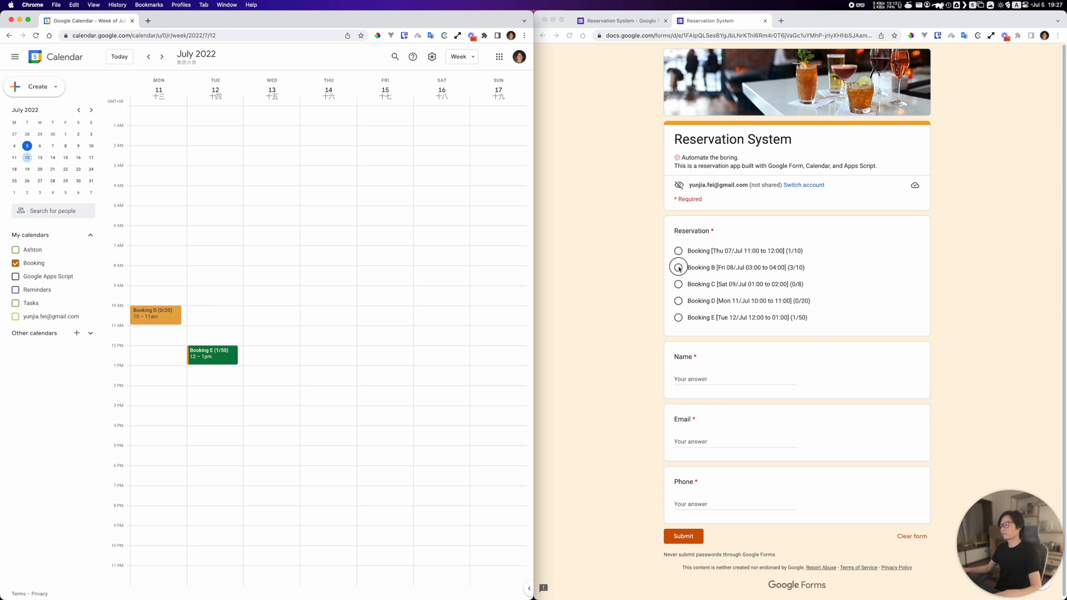
Step: Choose Booking B, then settle on Booking C (Sat 09/Jul 01:00 to 02:00, 0/8) as the reservation
click(678, 267)
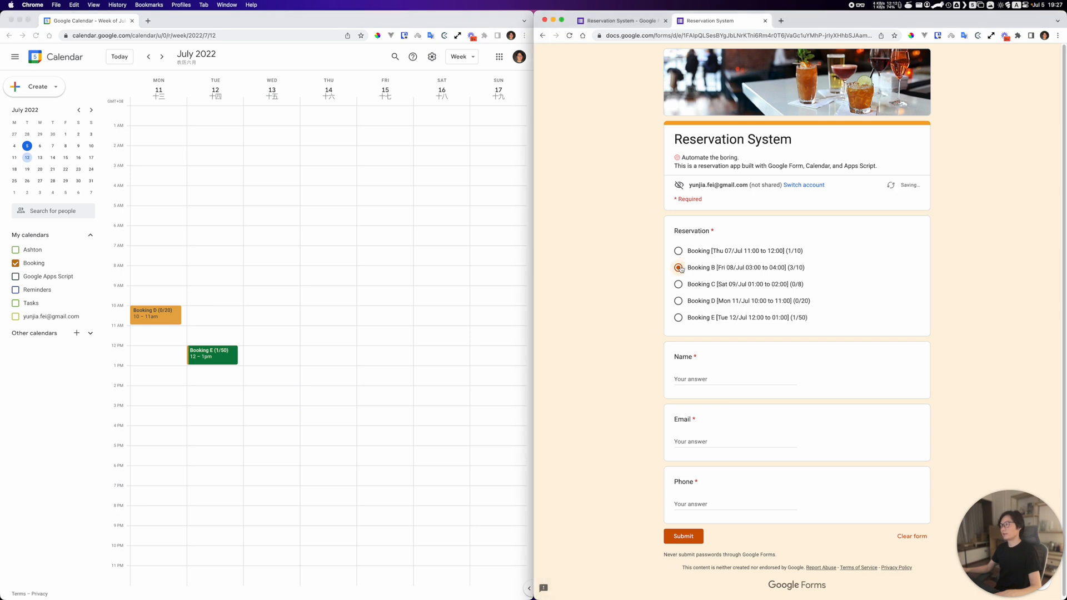
click(678, 283)
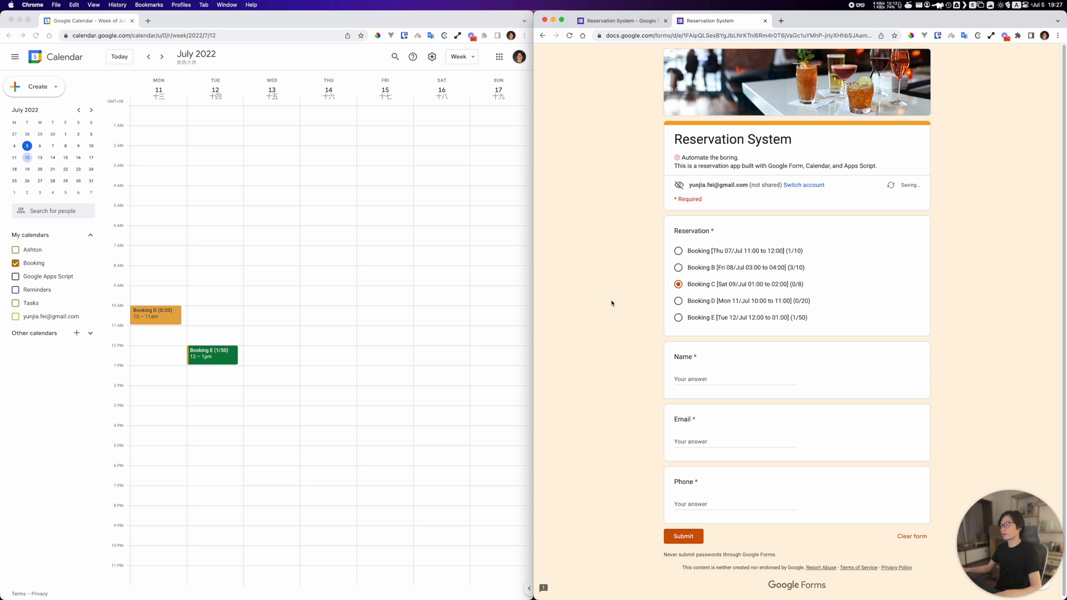
mouse_move(608, 374)
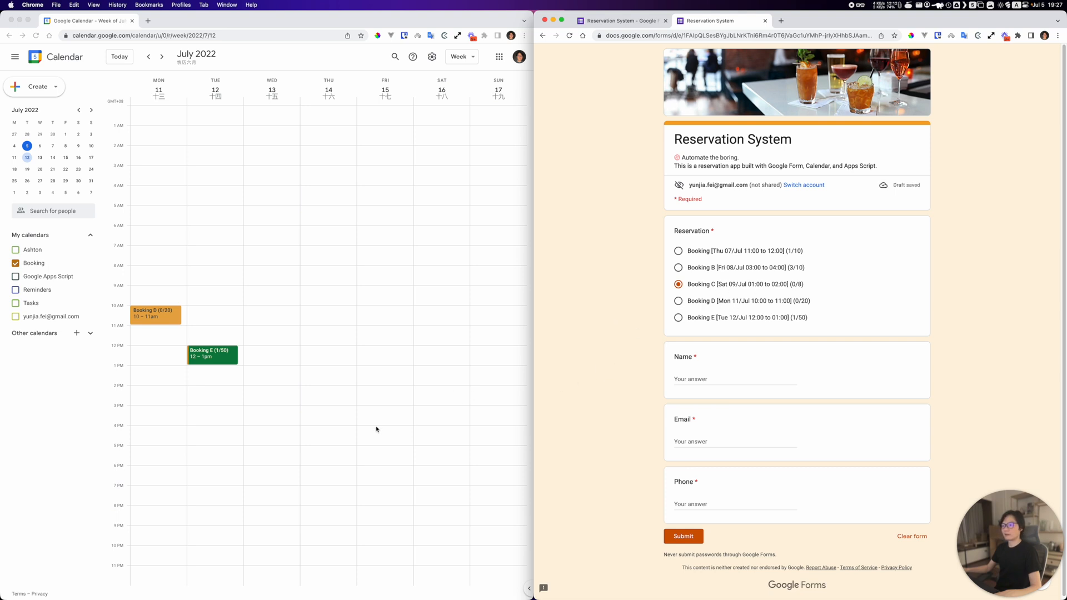
mouse_move(192, 222)
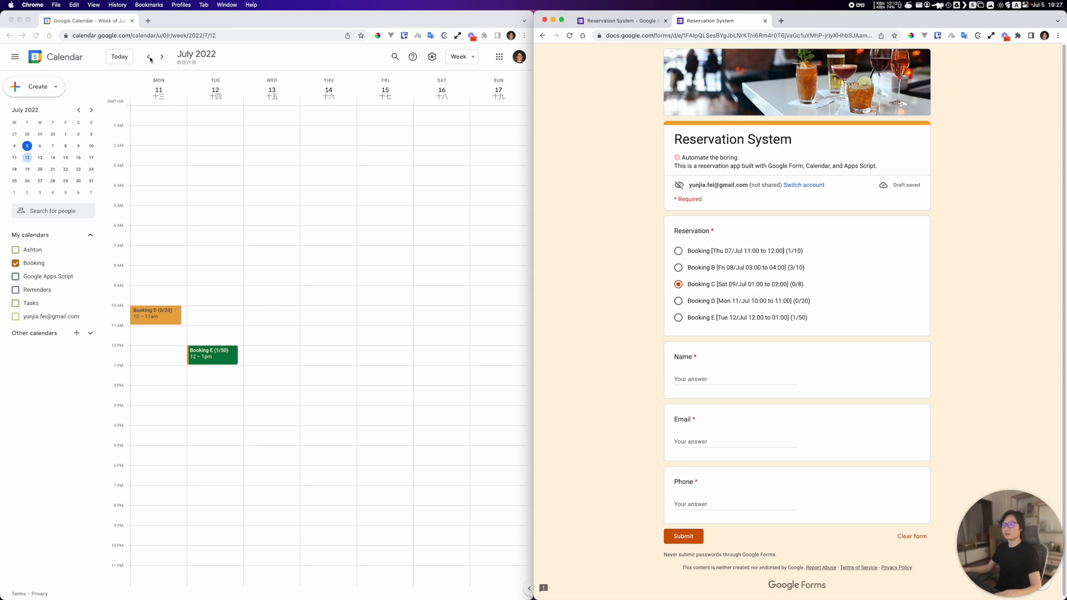
mouse_move(591, 332)
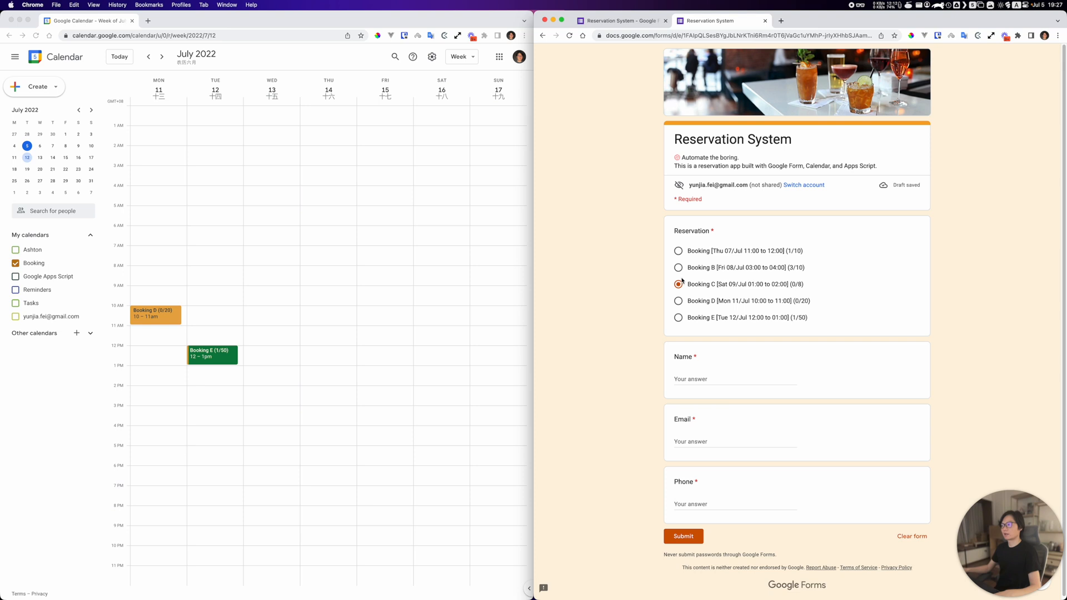
click(678, 284)
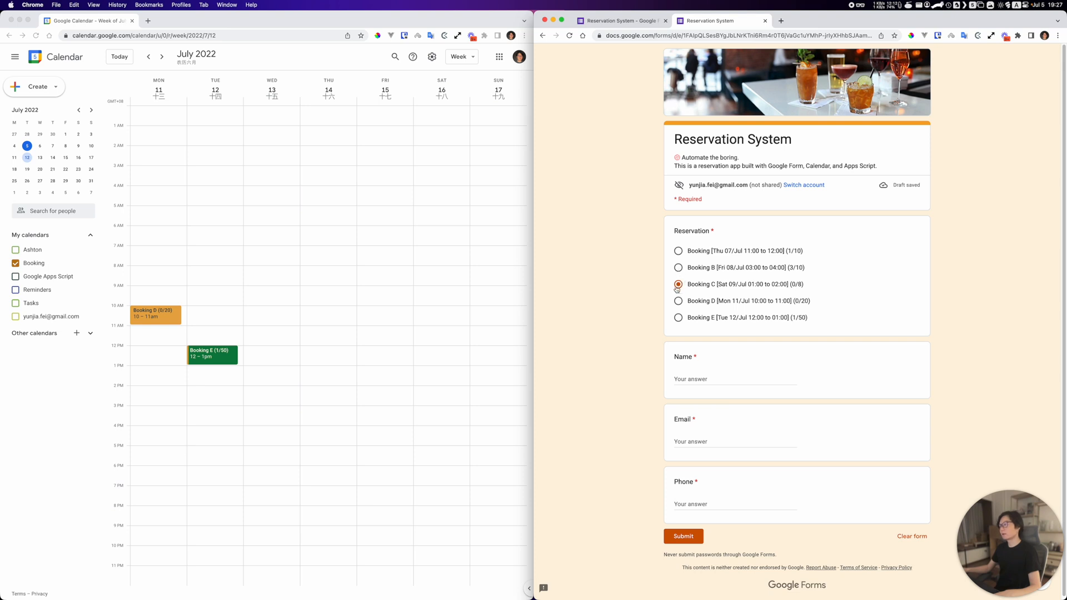
click(678, 283)
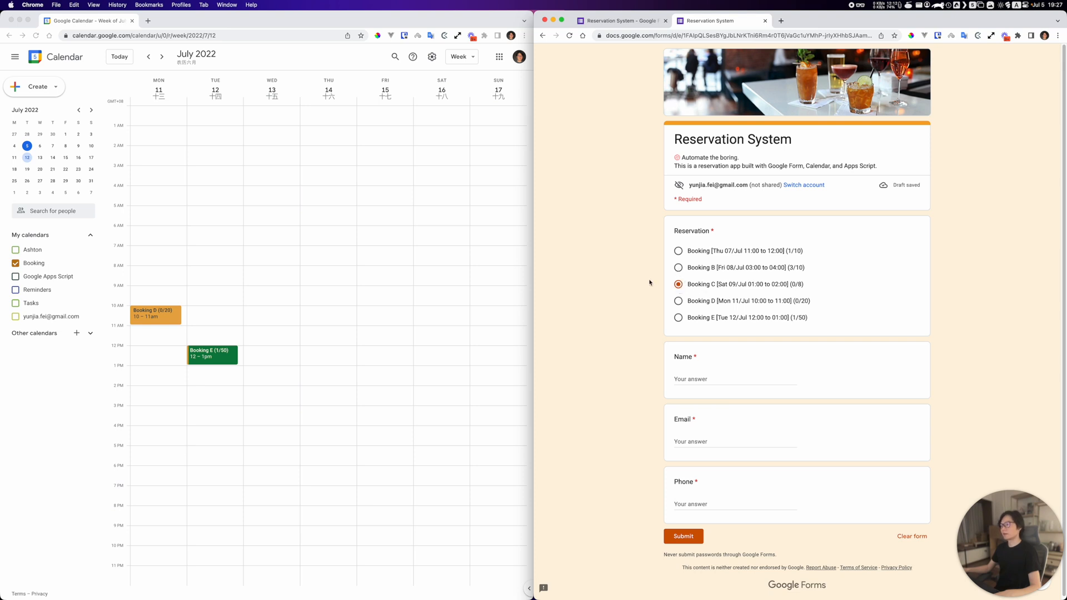
mouse_move(636, 355)
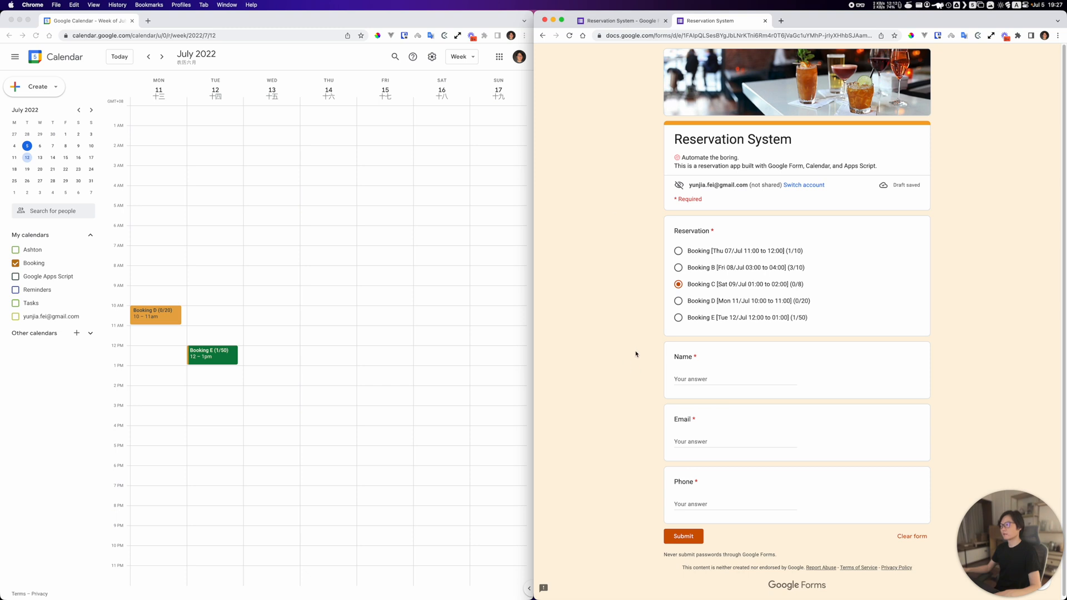
mouse_move(149, 307)
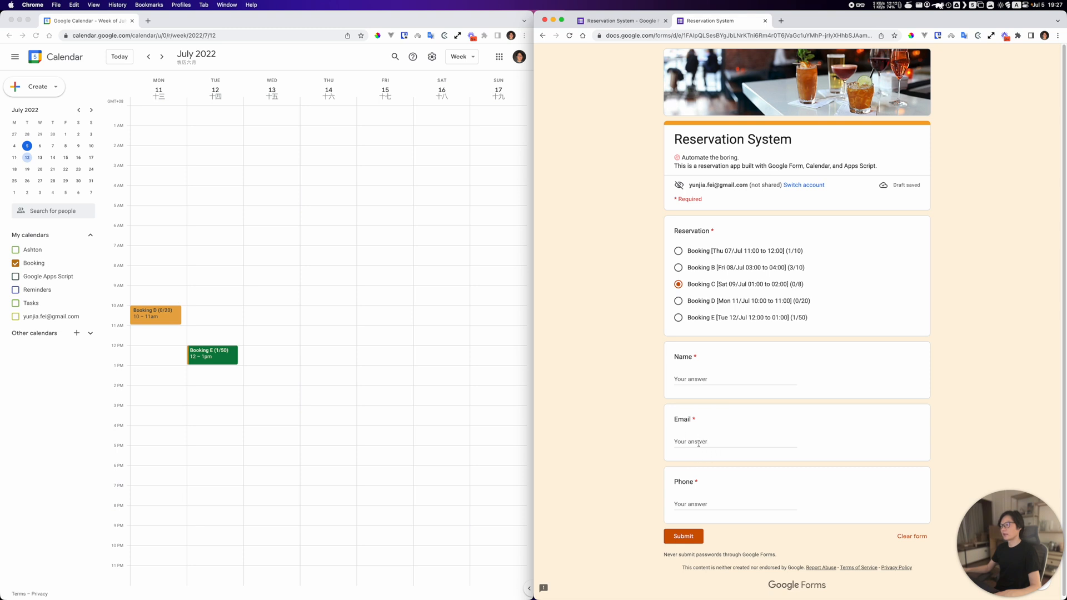
click(682, 535)
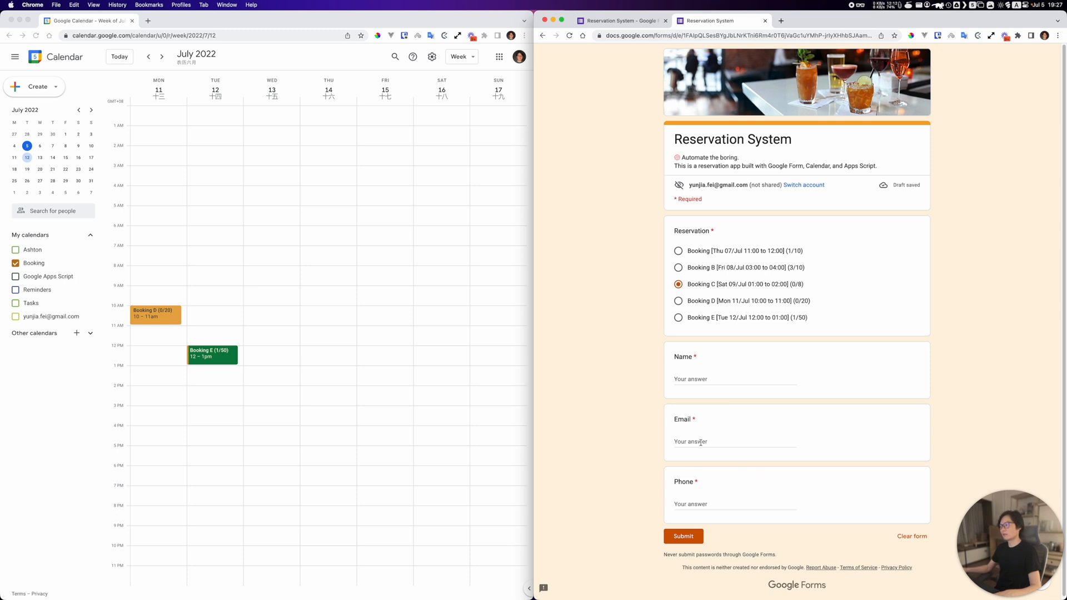
mouse_move(627, 448)
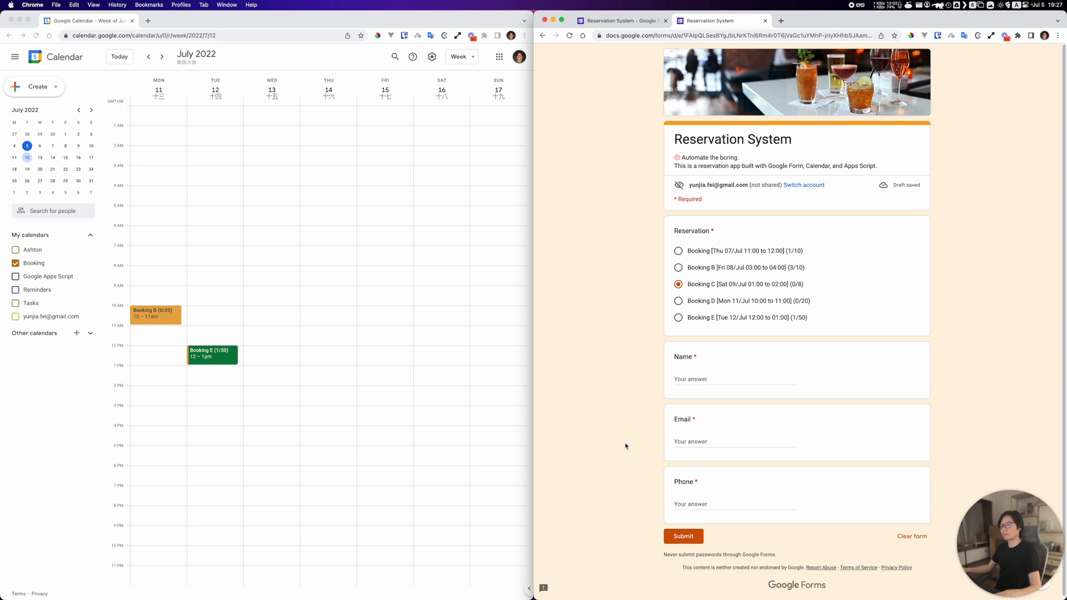
mouse_move(734, 438)
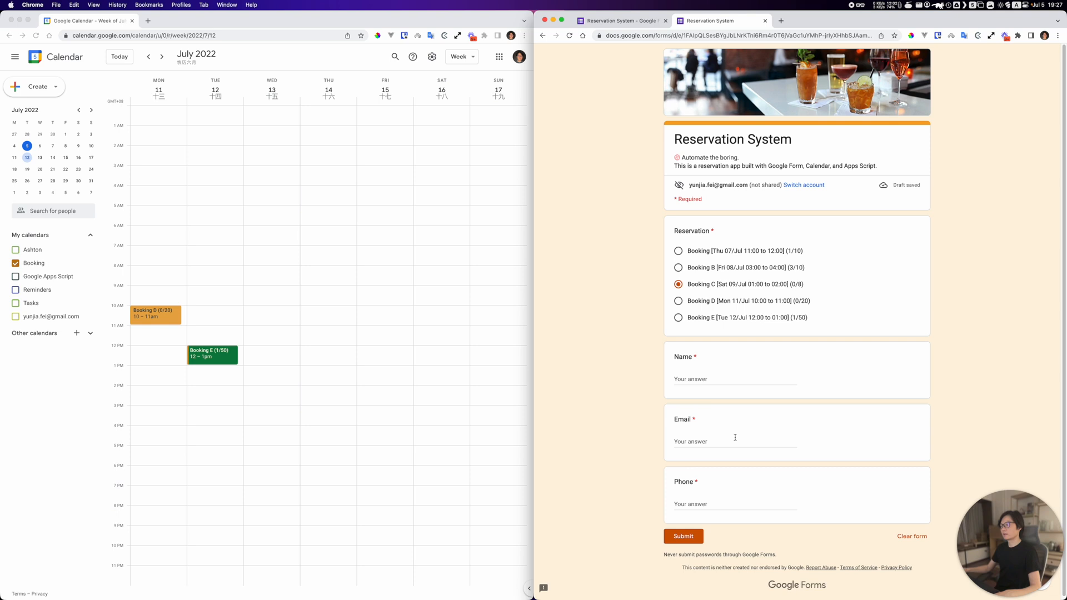
mouse_move(621, 453)
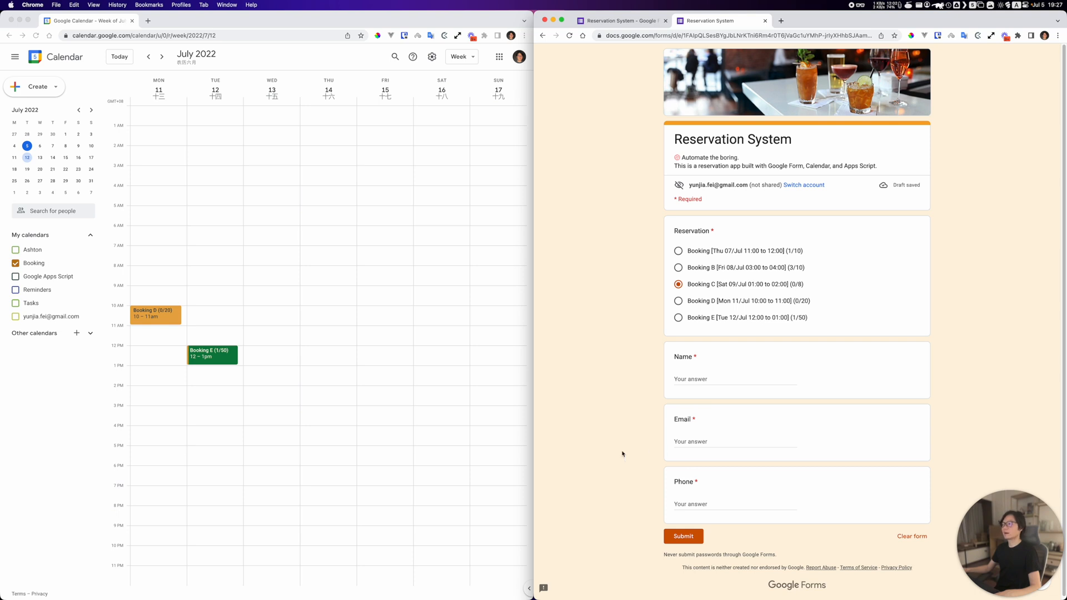
mouse_move(630, 441)
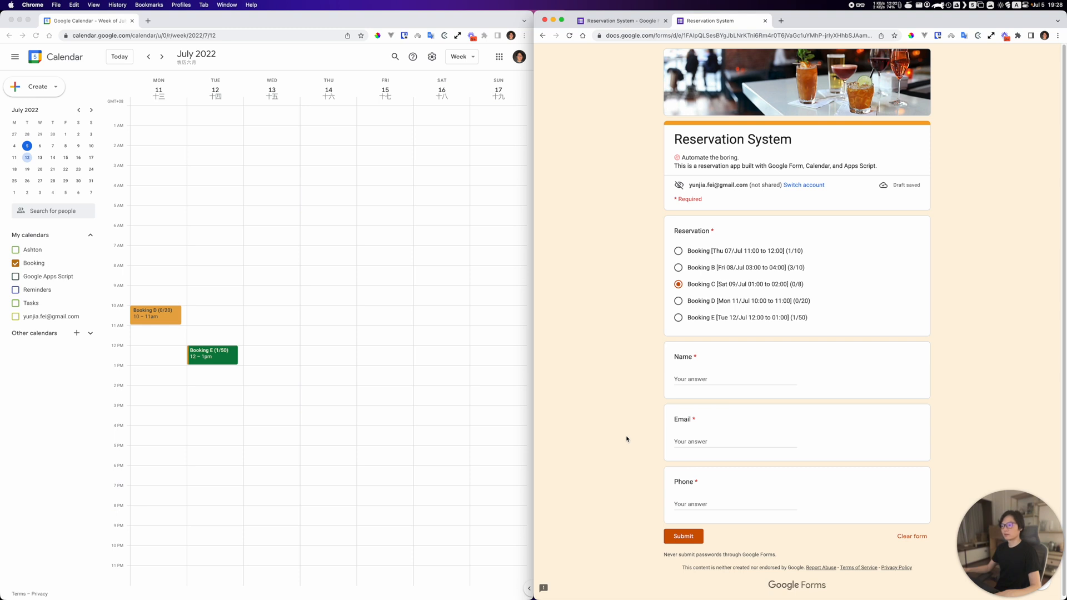
mouse_move(583, 403)
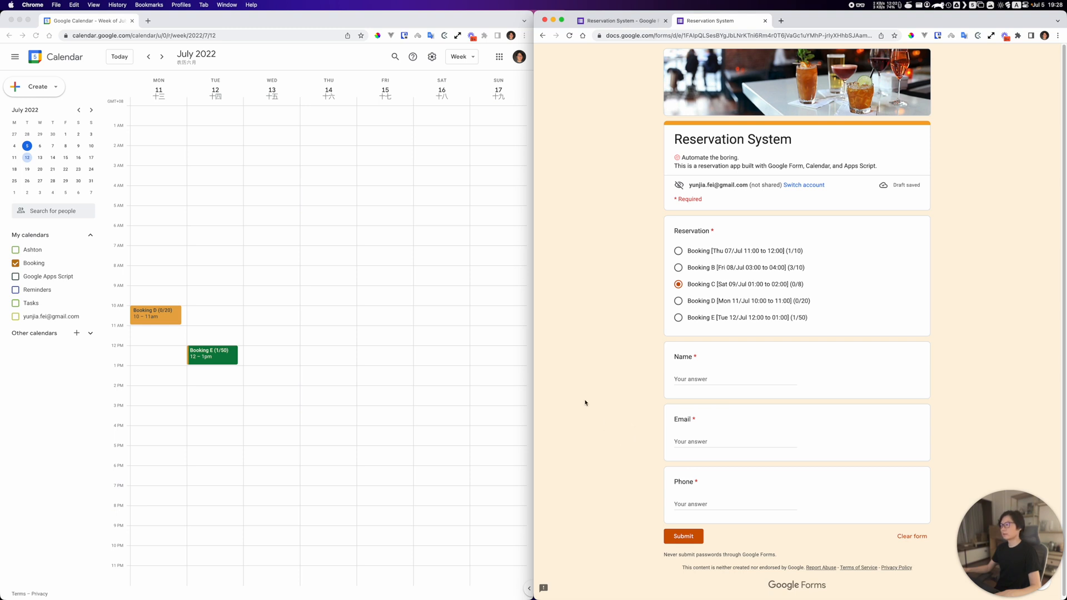
mouse_move(786, 217)
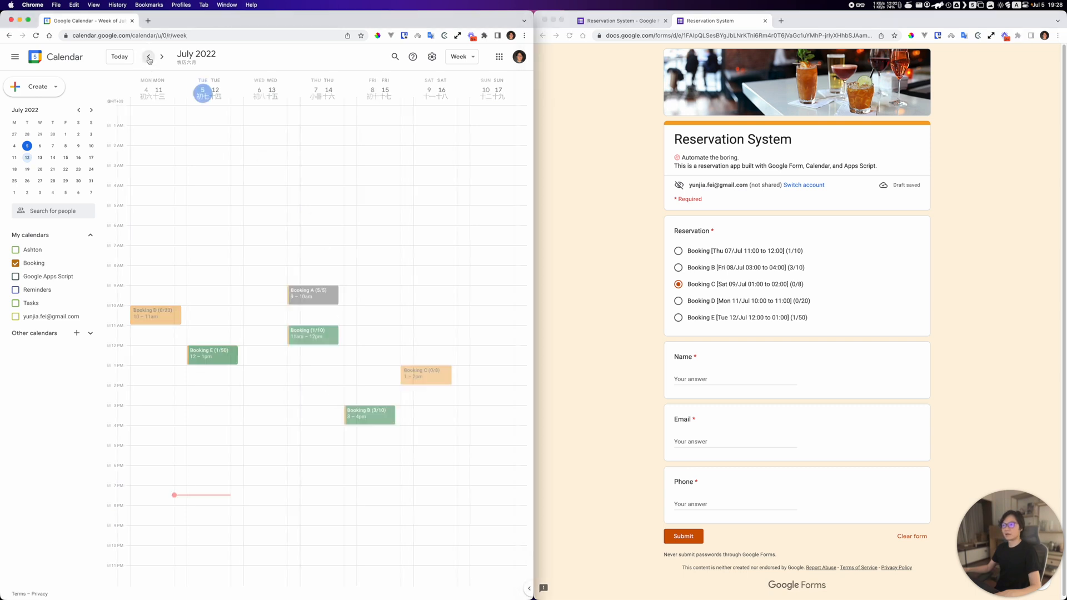
Step: Move Booking (1/10) to Saturday, July 9, 11am–12pm in the previous week without notifying guests
click(147, 57)
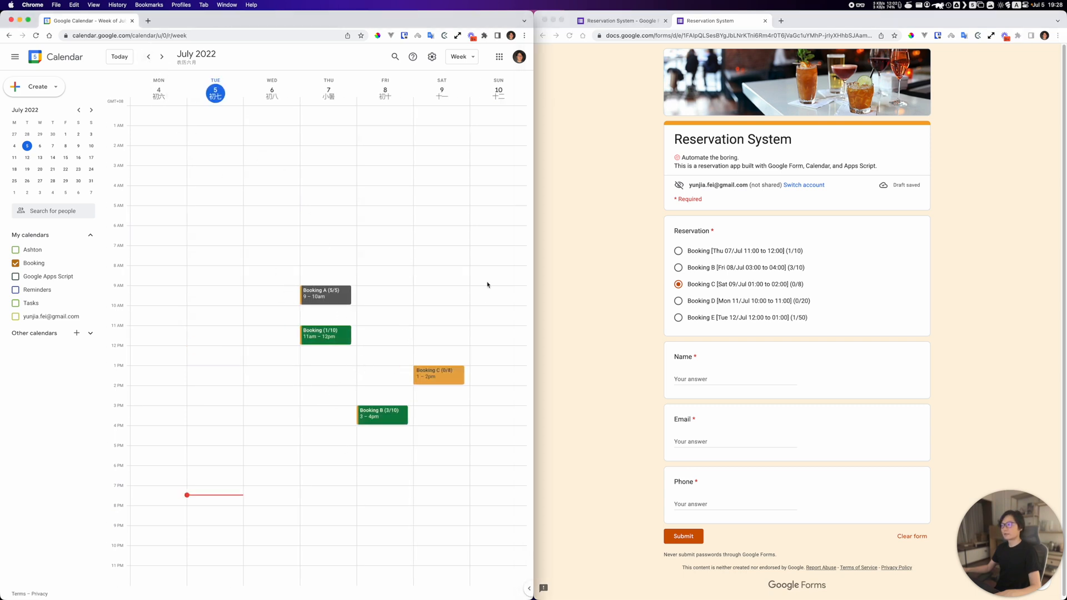
mouse_move(313, 315)
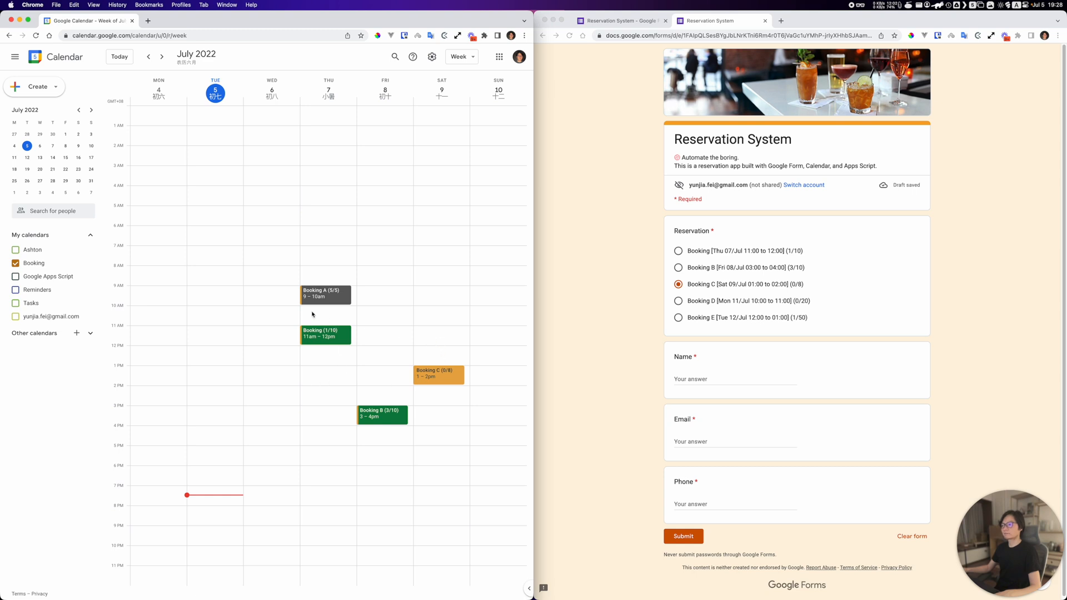
mouse_move(329, 340)
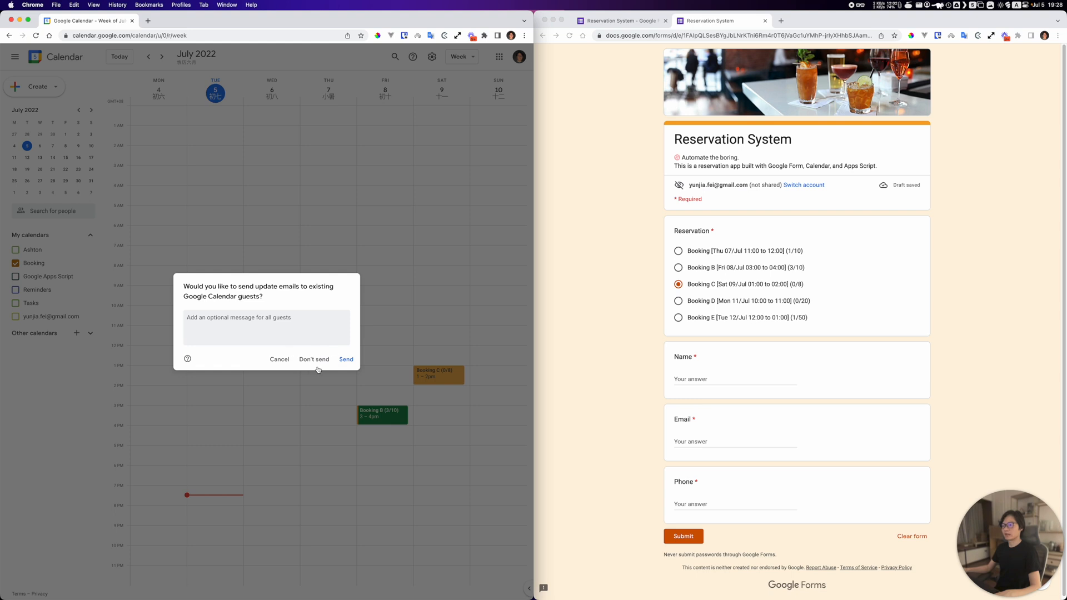
click(314, 359)
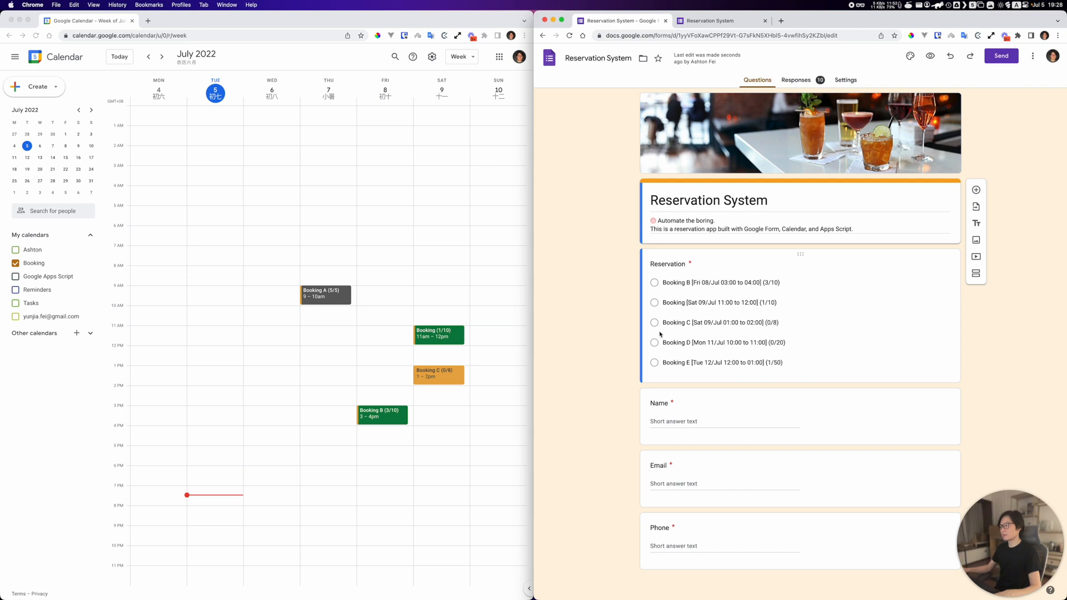
mouse_move(401, 346)
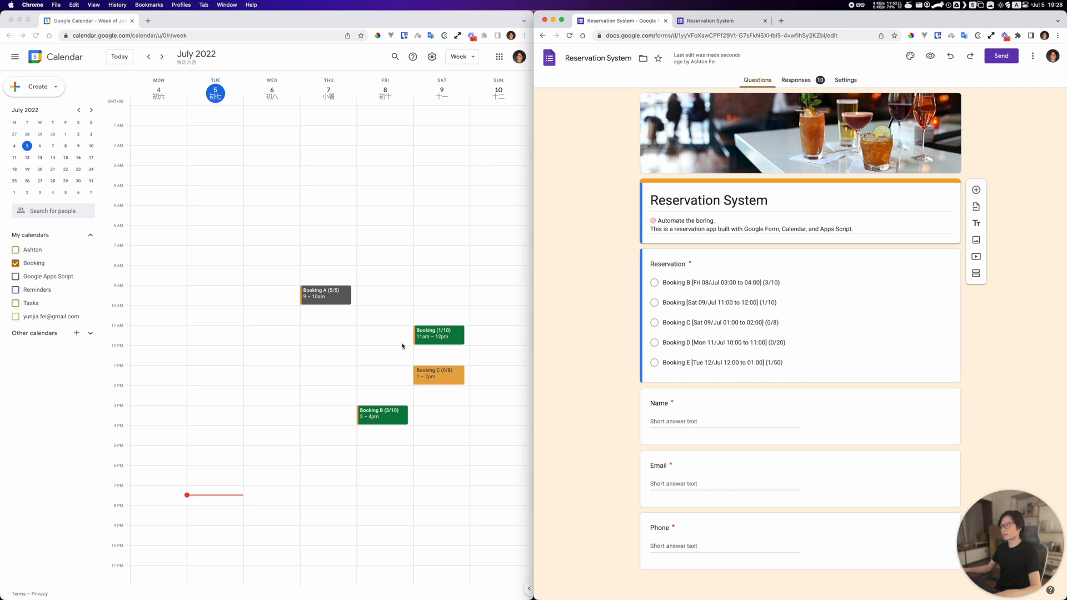
mouse_move(325, 298)
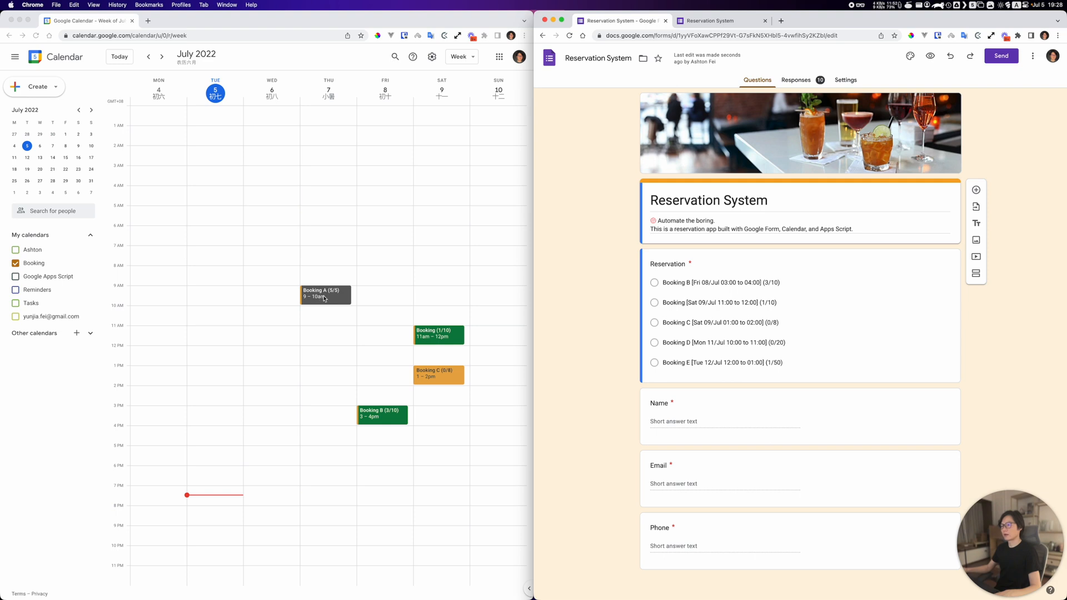
mouse_move(447, 356)
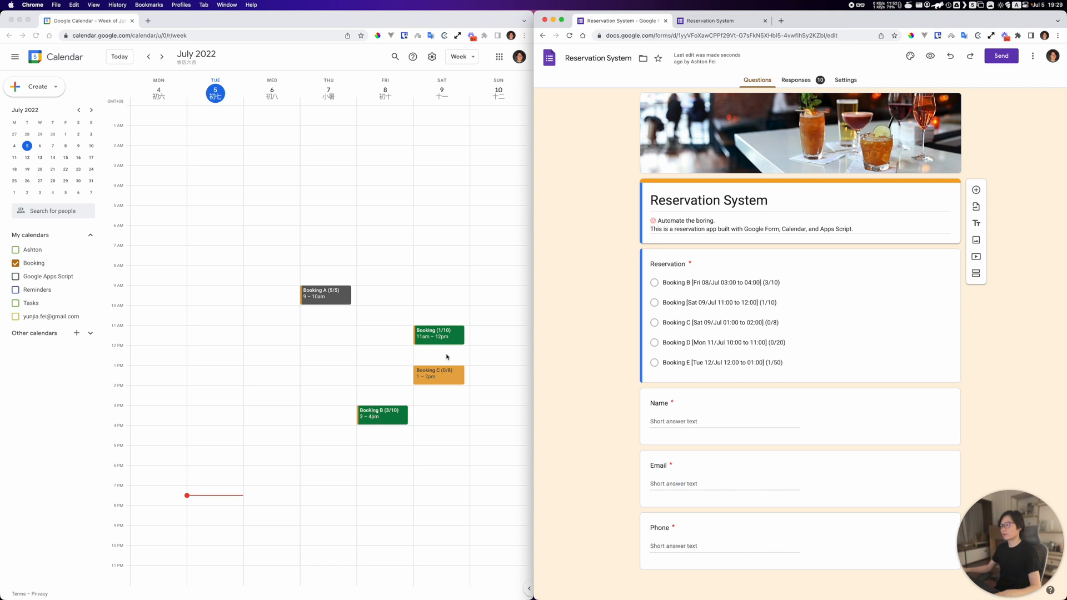
mouse_move(451, 338)
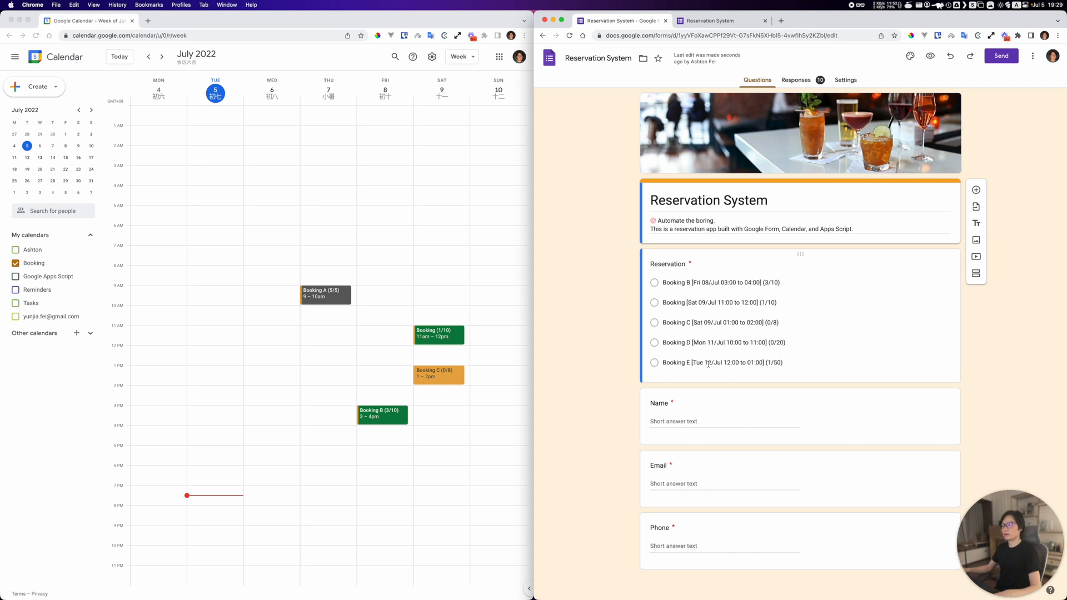
mouse_move(732, 262)
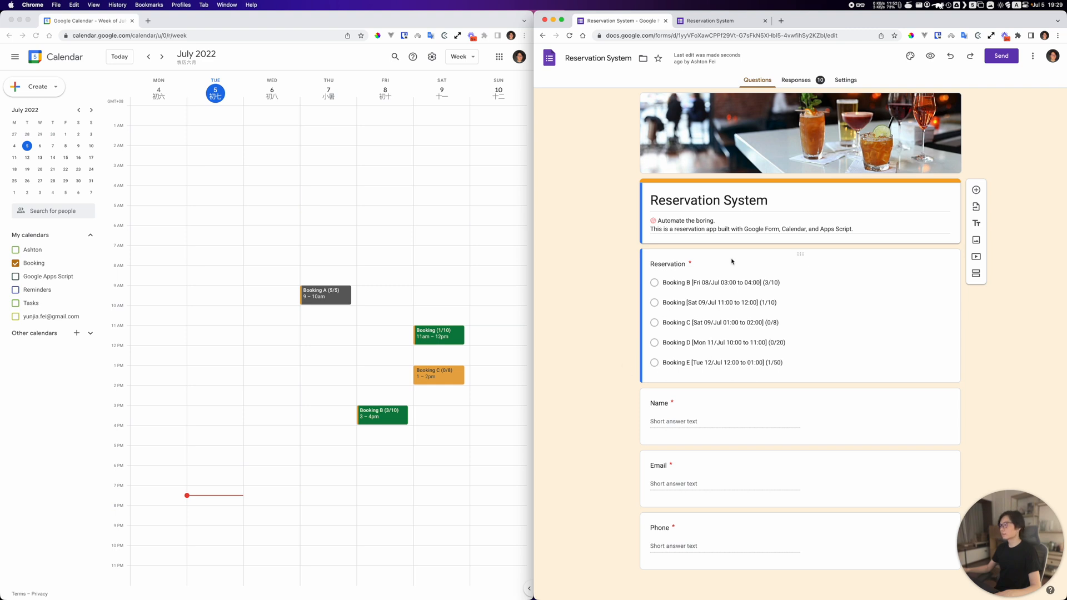
mouse_move(574, 287)
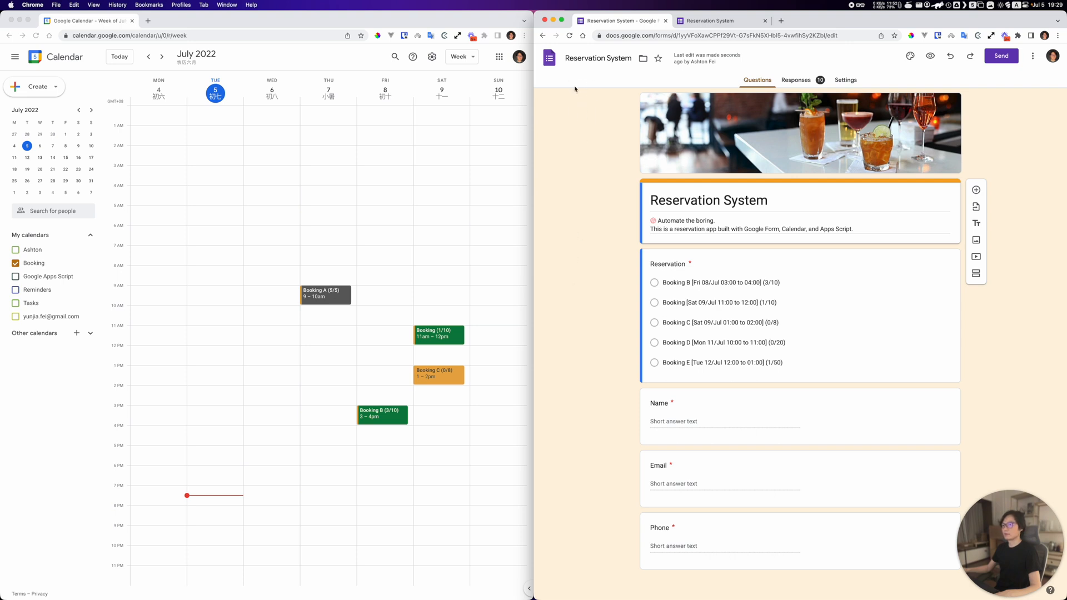
mouse_move(577, 317)
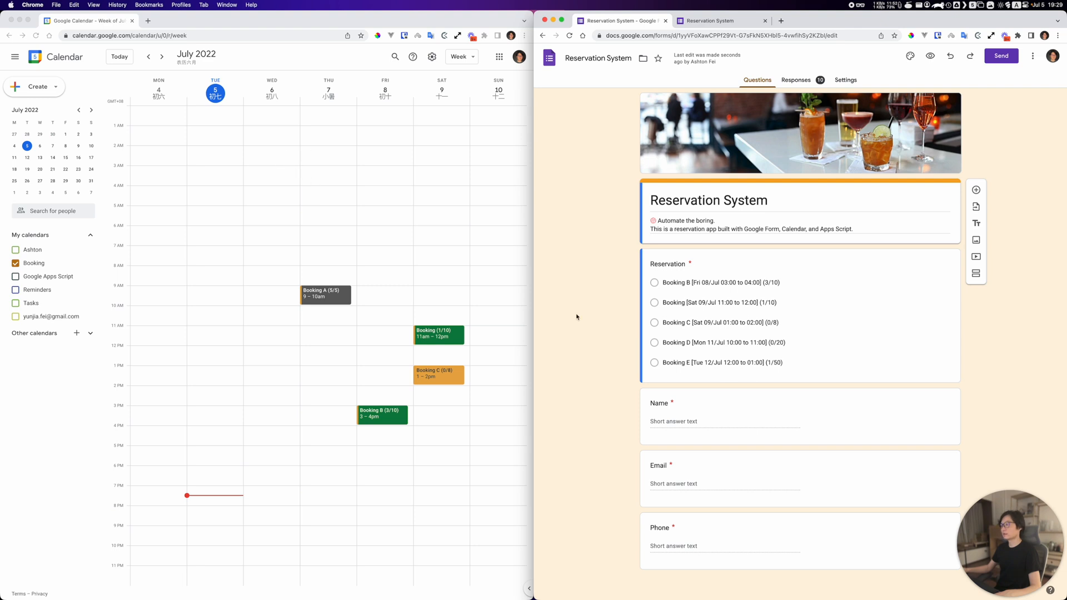